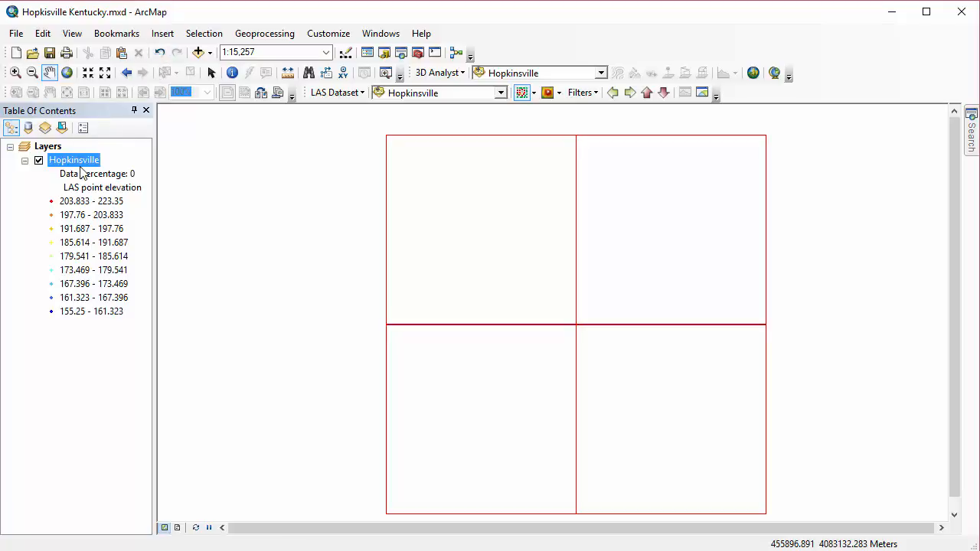
Step: Inspect Hopkinsville's layer properties, showing all class codes and unassigned point statistics, then cancel
{"action": "right_click", "coordinate": [74, 160]}
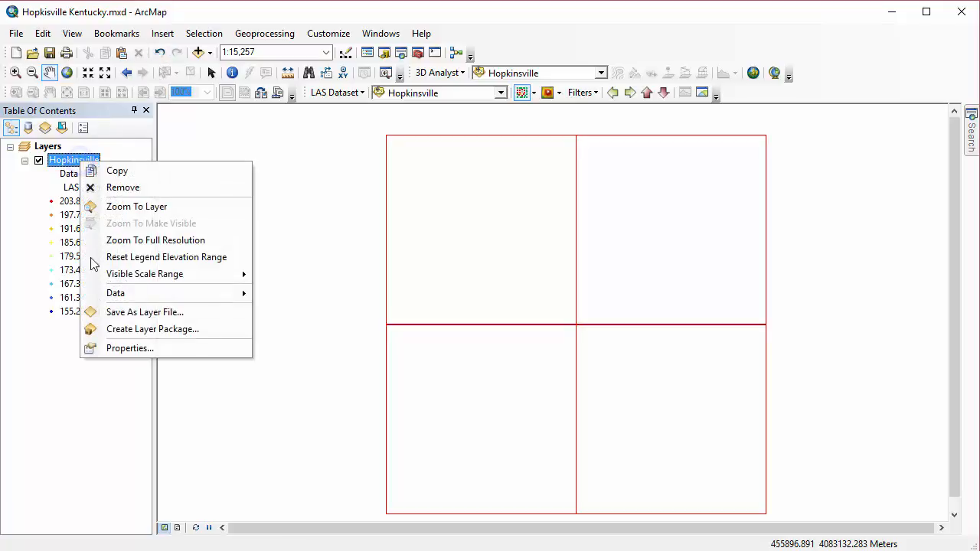
{"action": "left_click", "coordinate": [130, 349]}
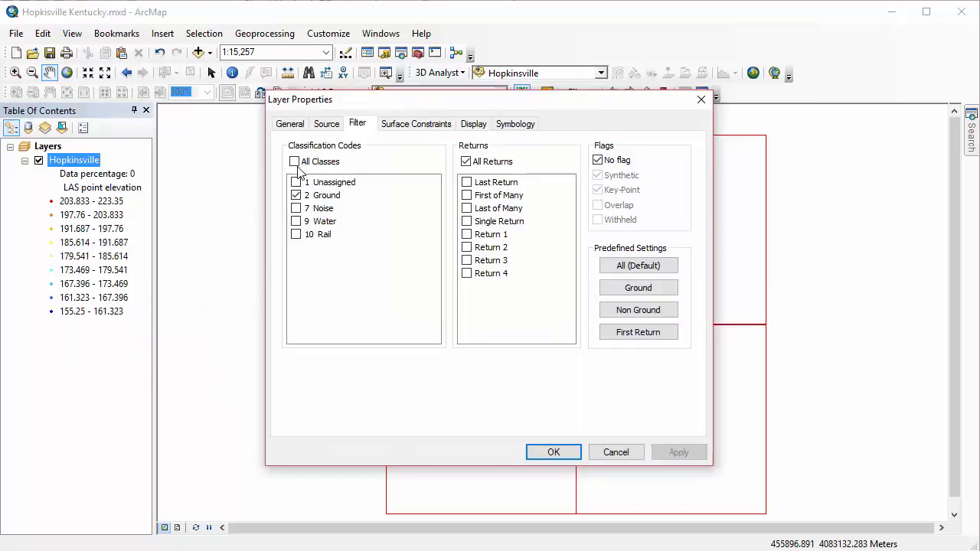
{"action": "left_click", "coordinate": [294, 162]}
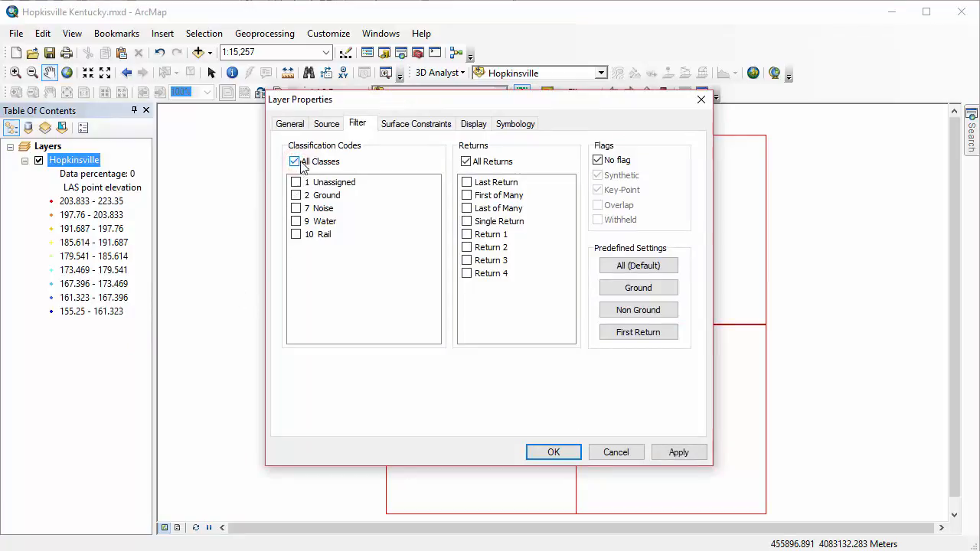
{"action": "left_click", "coordinate": [295, 161]}
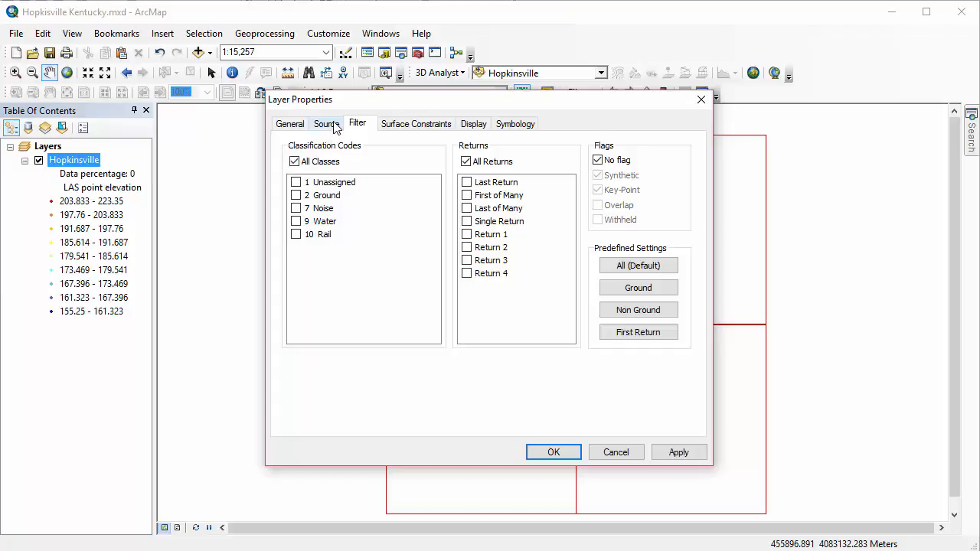
{"action": "left_click", "coordinate": [326, 123]}
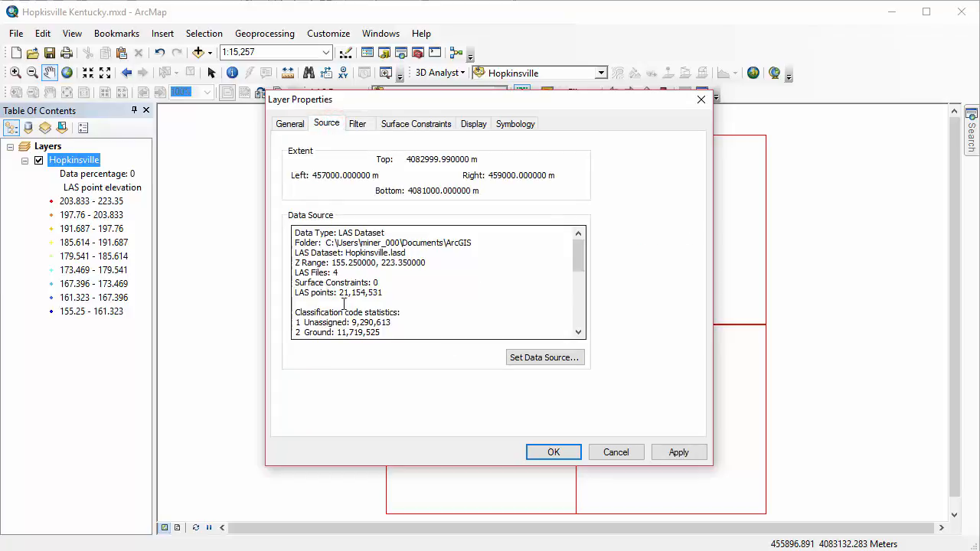
{"action": "double_click", "coordinate": [360, 293]}
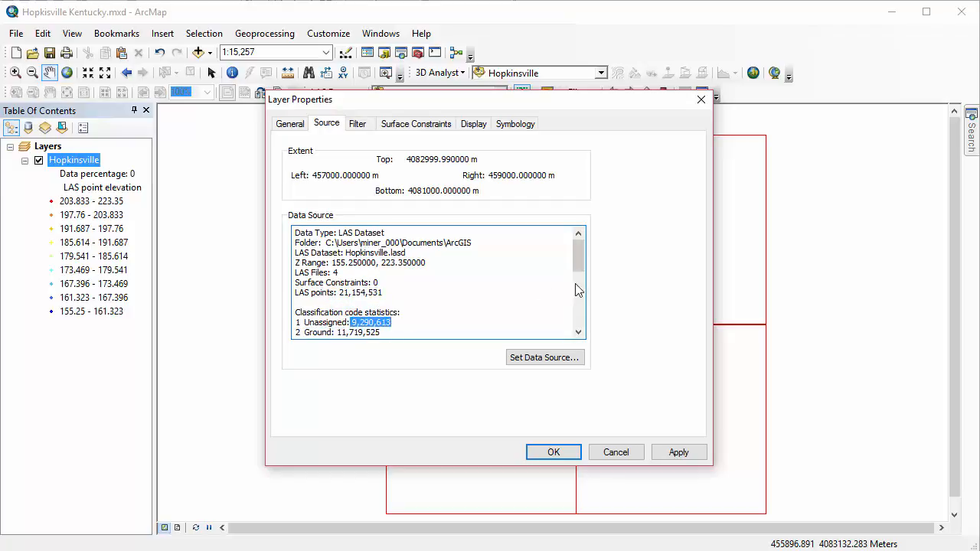
{"action": "scroll", "scroll_direction": "down", "scroll_amount": 3}
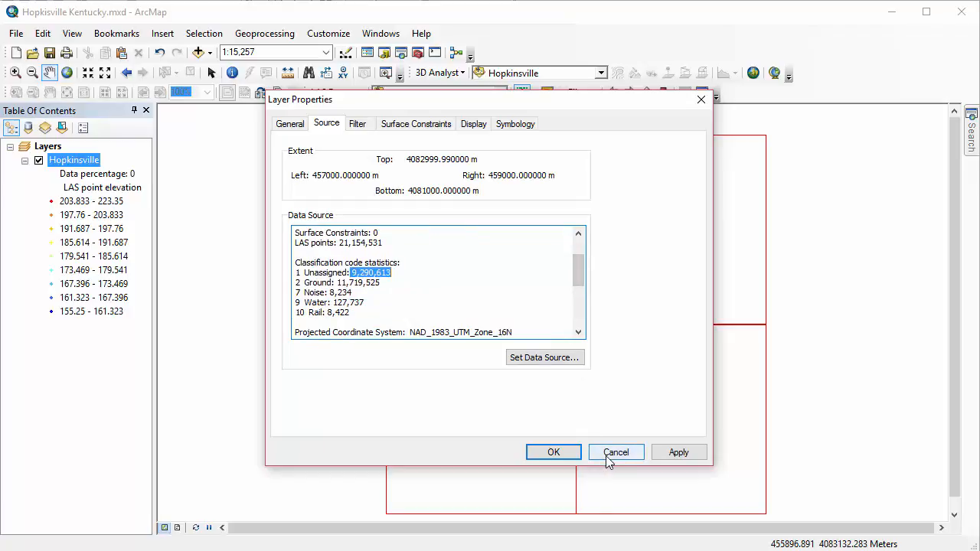
{"action": "left_click", "coordinate": [615, 452]}
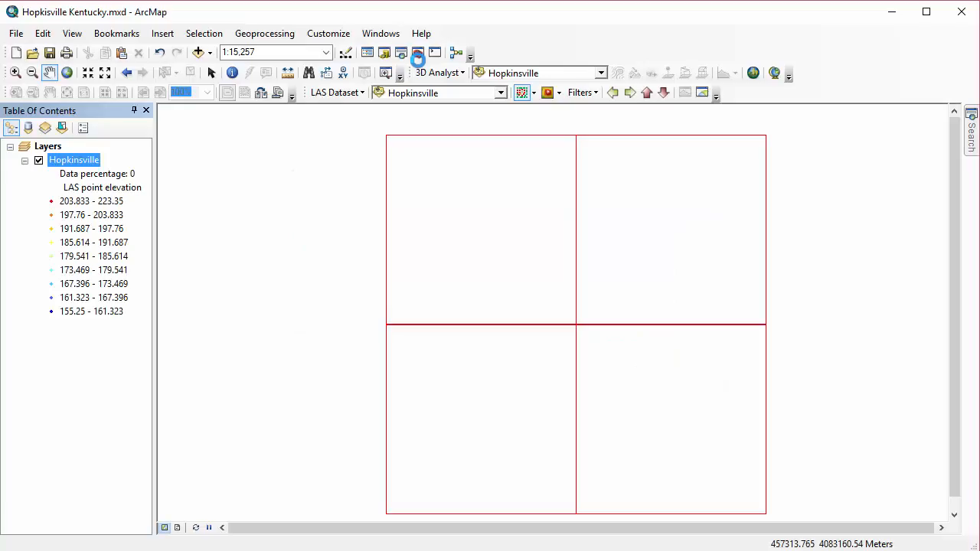
Step: Open Change LAS Class Codes from 3D Analyst Tools > Data Management > LAS Dataset
{"action": "left_click", "coordinate": [417, 53]}
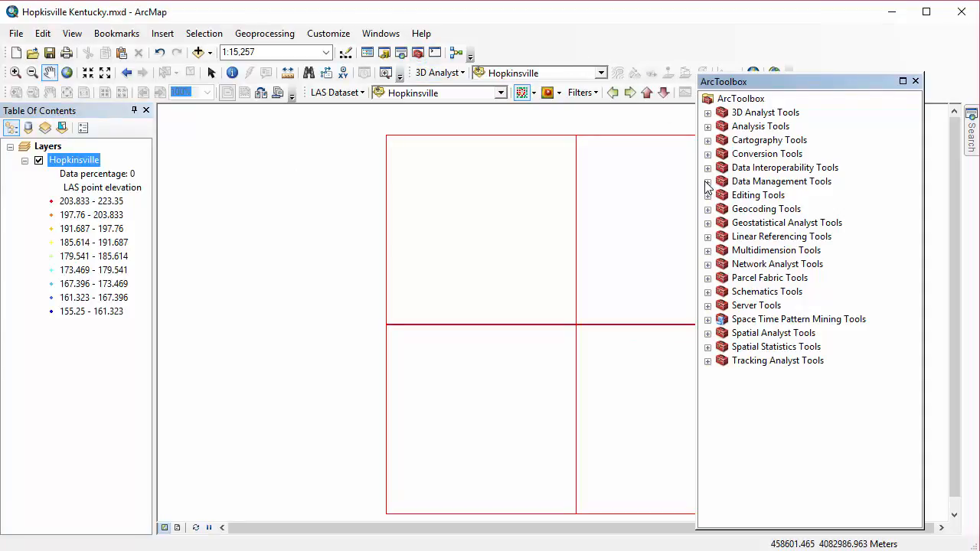
{"action": "left_click", "coordinate": [708, 113]}
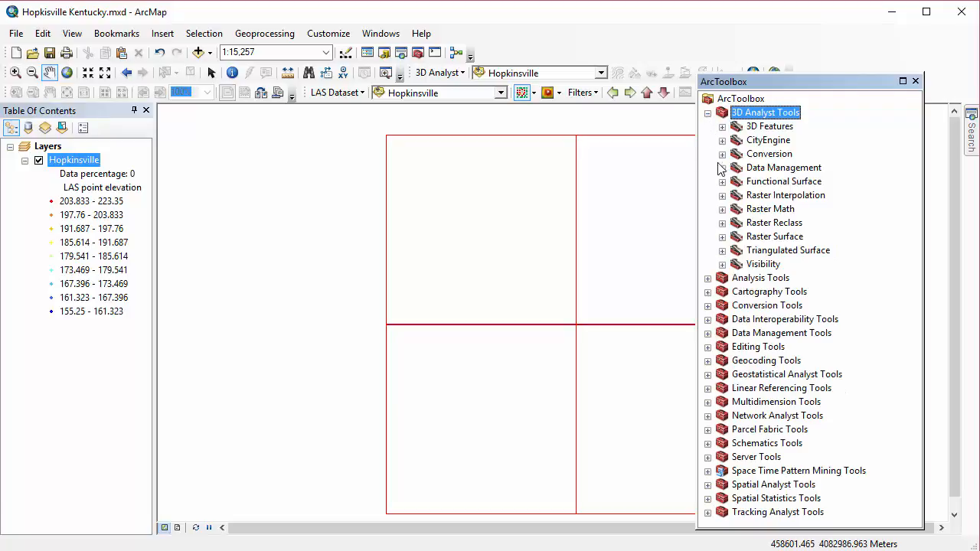
{"action": "left_click", "coordinate": [722, 168]}
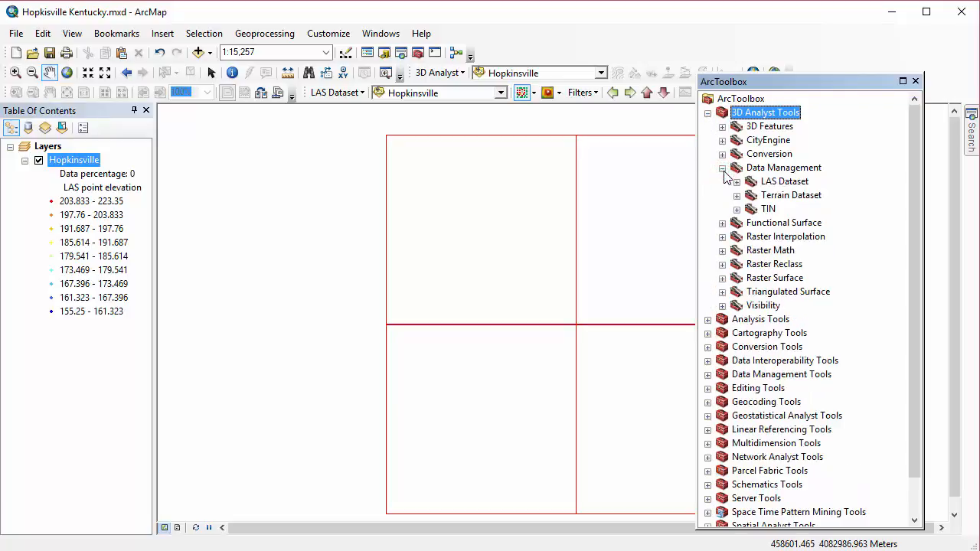
{"action": "left_click", "coordinate": [736, 182]}
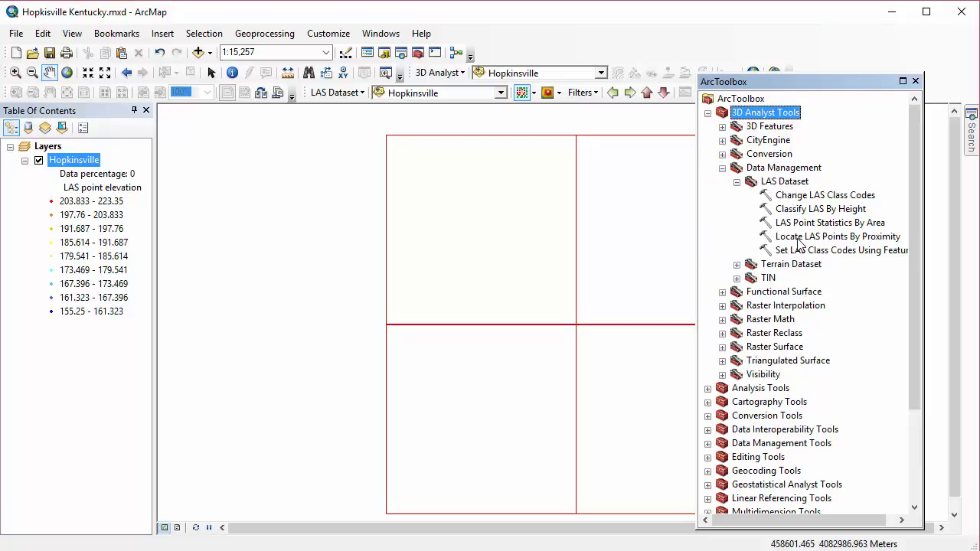
{"action": "left_click", "coordinate": [826, 194]}
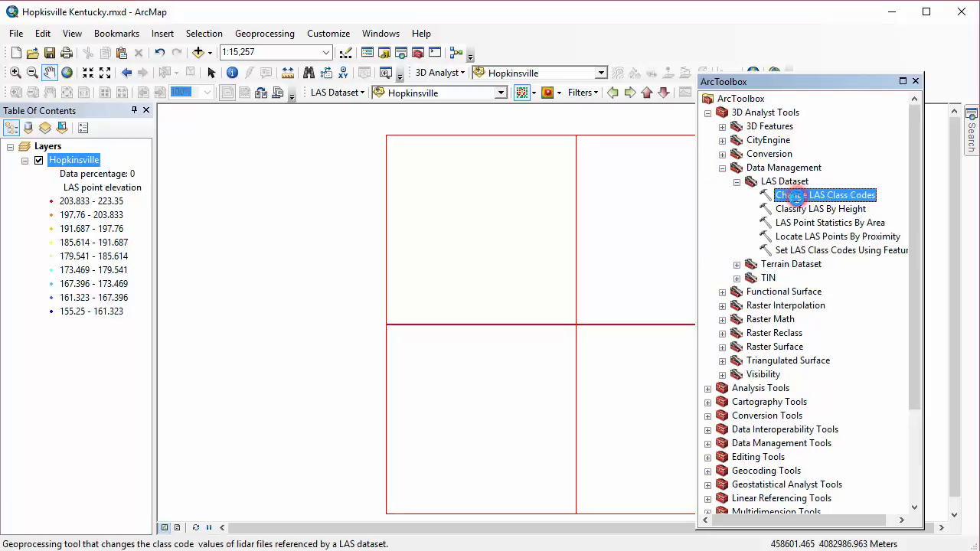
{"action": "double_click", "coordinate": [825, 194]}
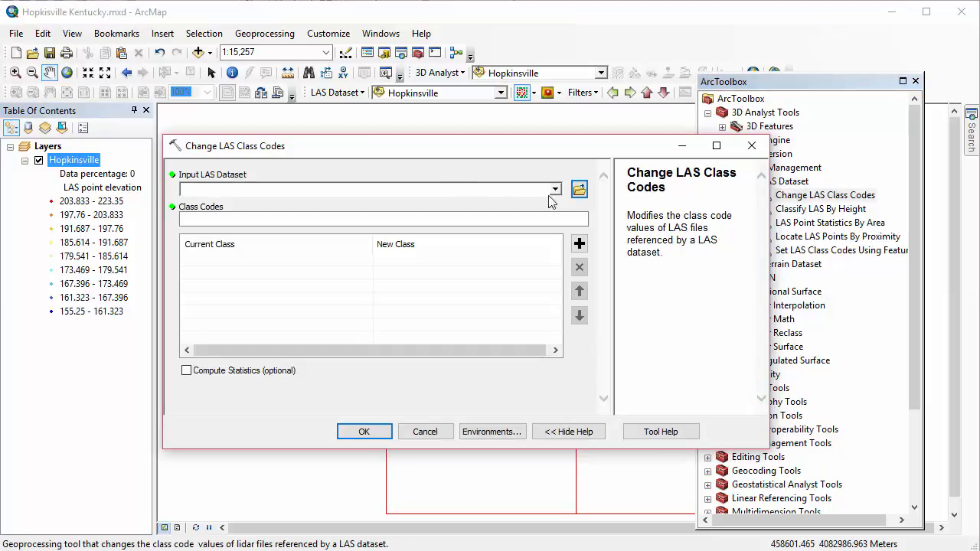
Step: Set Hopkinsville as input and add class 9 to be changed to class 6
{"action": "left_click", "coordinate": [554, 190]}
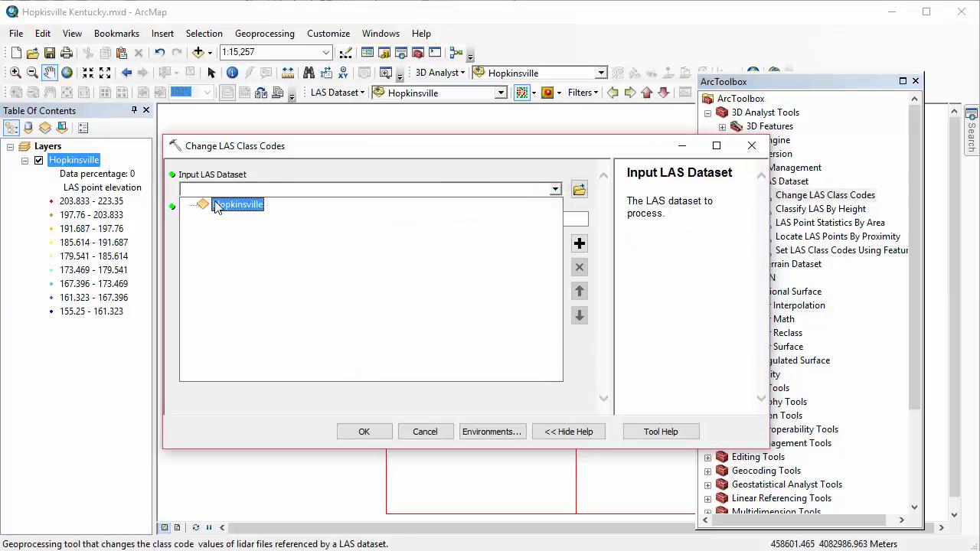
{"action": "left_click", "coordinate": [239, 204]}
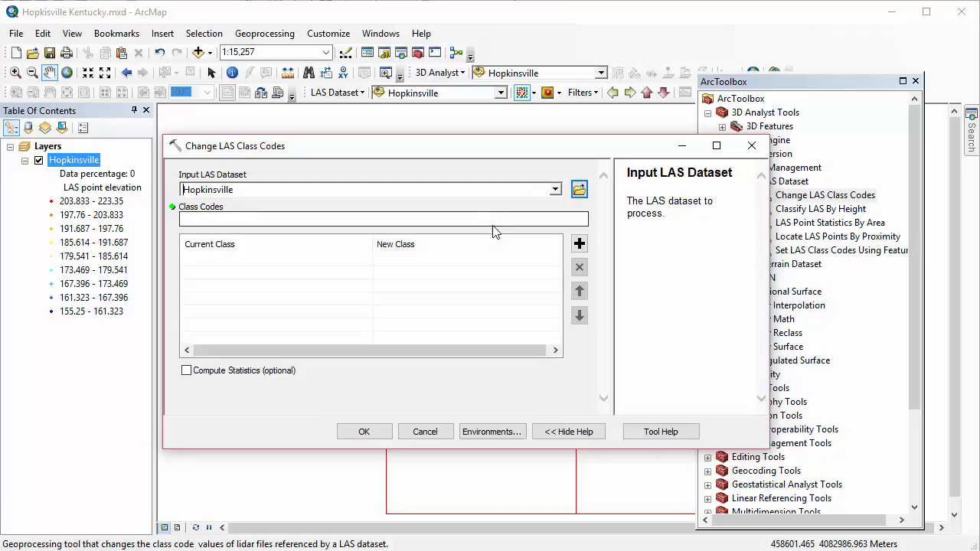
{"action": "left_click", "coordinate": [380, 220]}
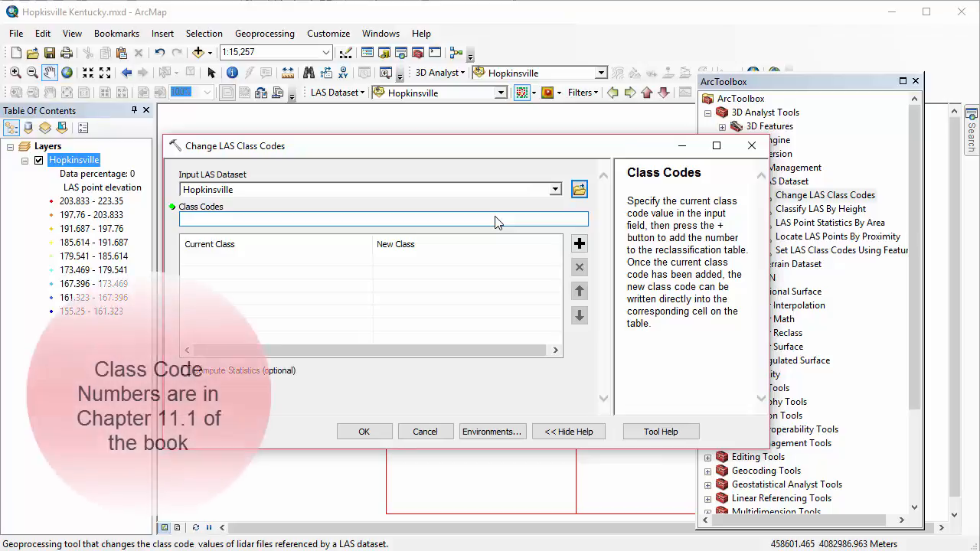
{"action": "type", "text": "9"}
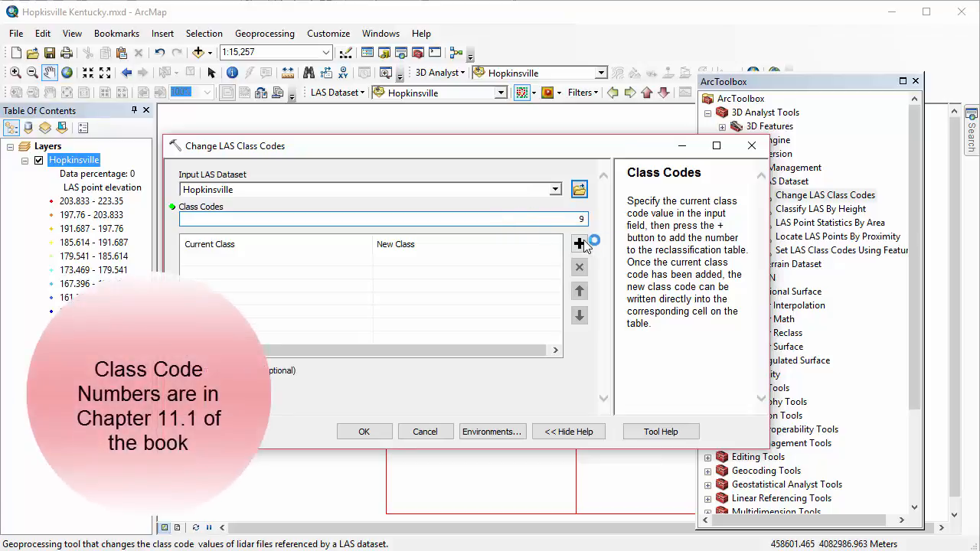
{"action": "left_click", "coordinate": [579, 243]}
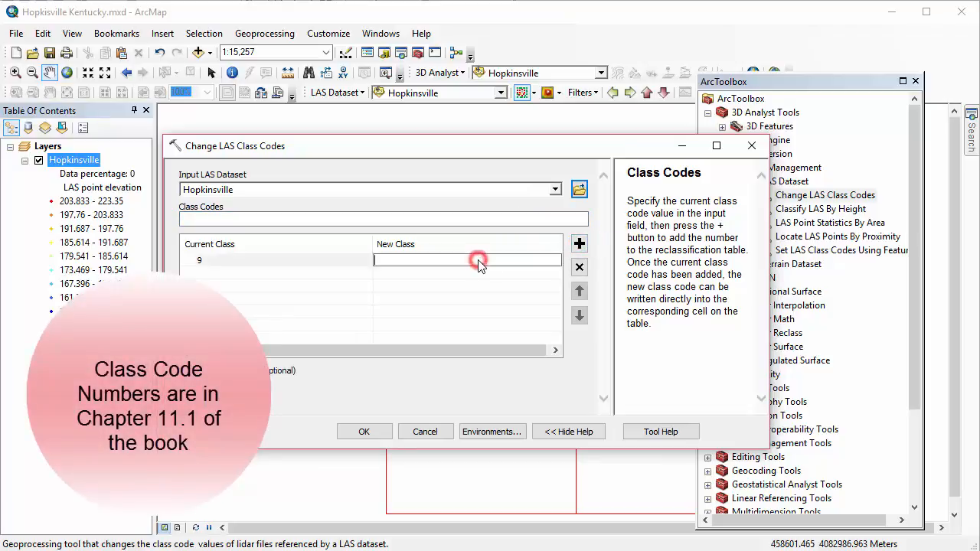
{"action": "type", "text": "6"}
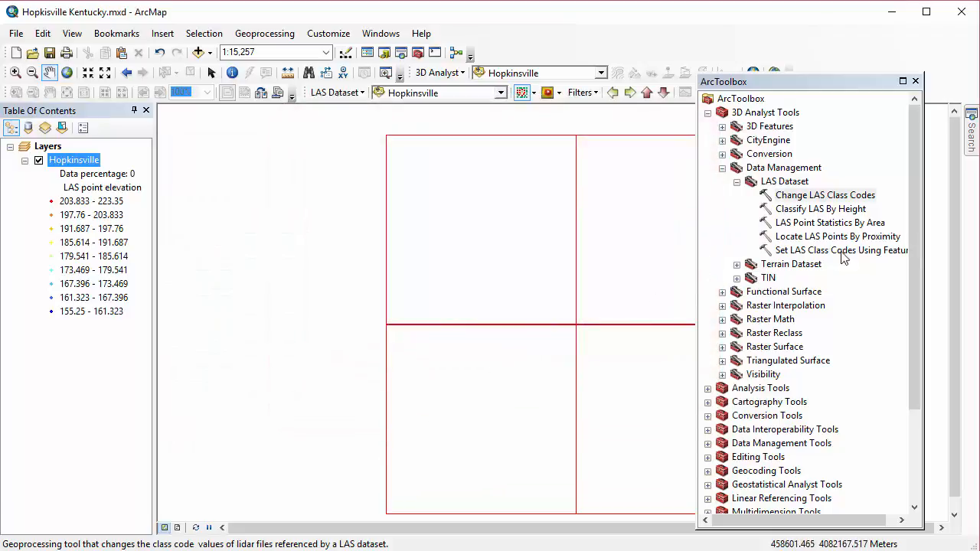
Step: Add the Kentucky NAIP imagery from the gis.apfo.usda.gov image server to the map
{"action": "left_click", "coordinate": [841, 251]}
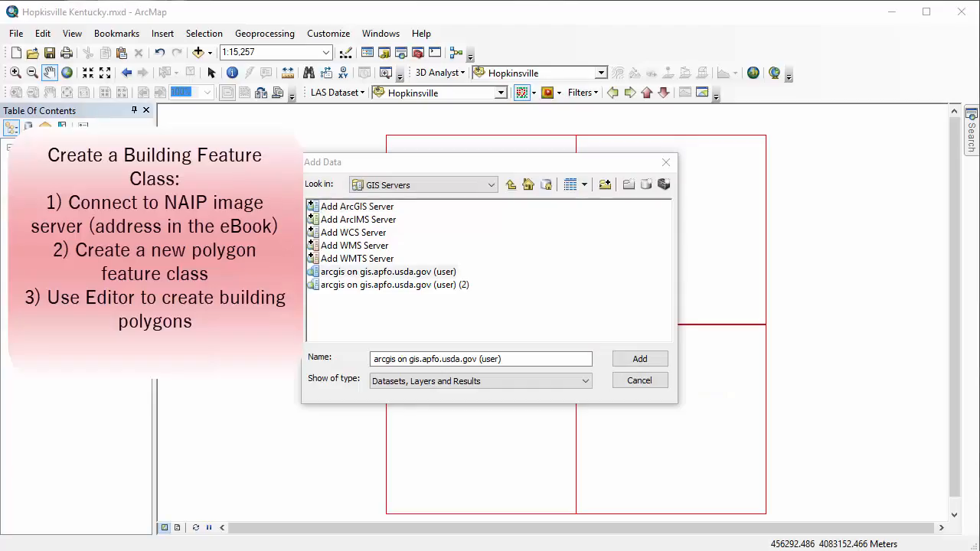
{"action": "double_click", "coordinate": [389, 272]}
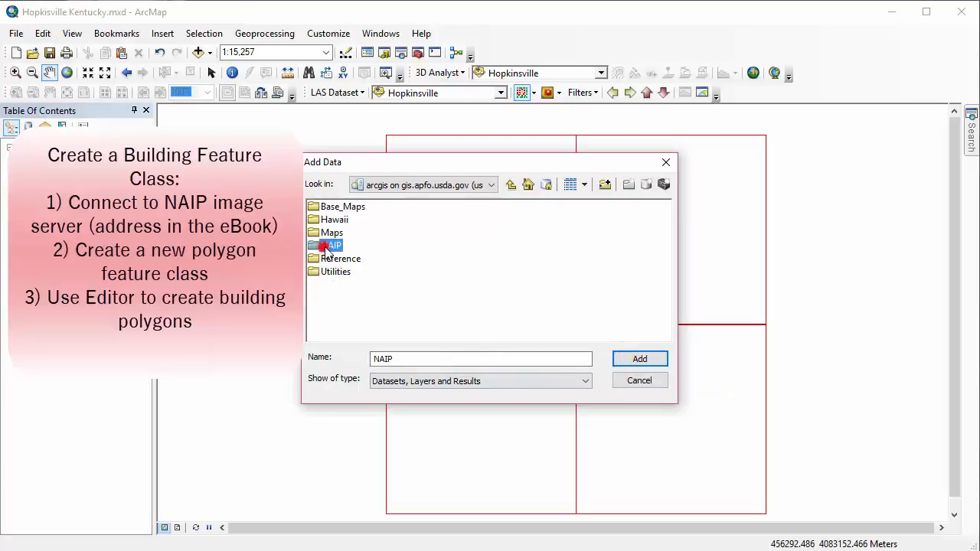
{"action": "double_click", "coordinate": [333, 245]}
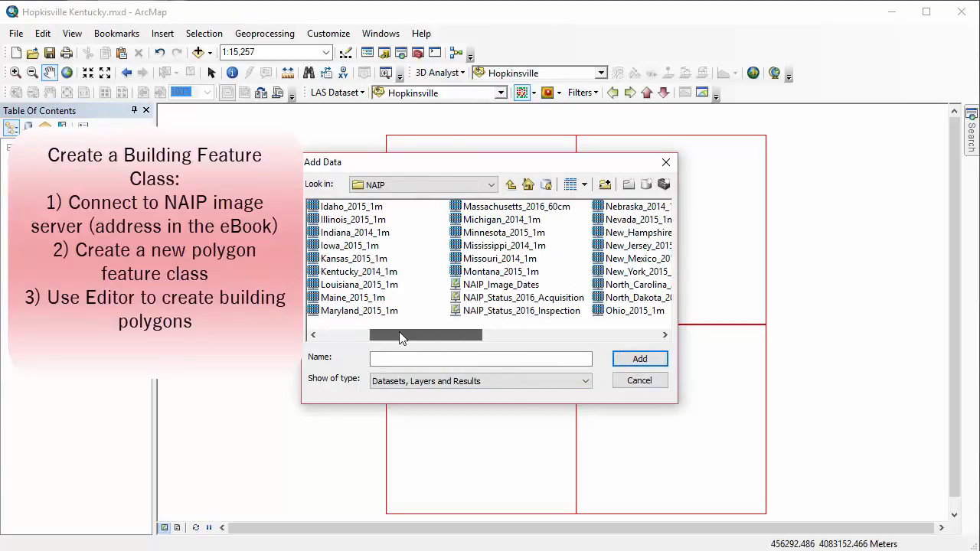
{"action": "left_click", "coordinate": [639, 381]}
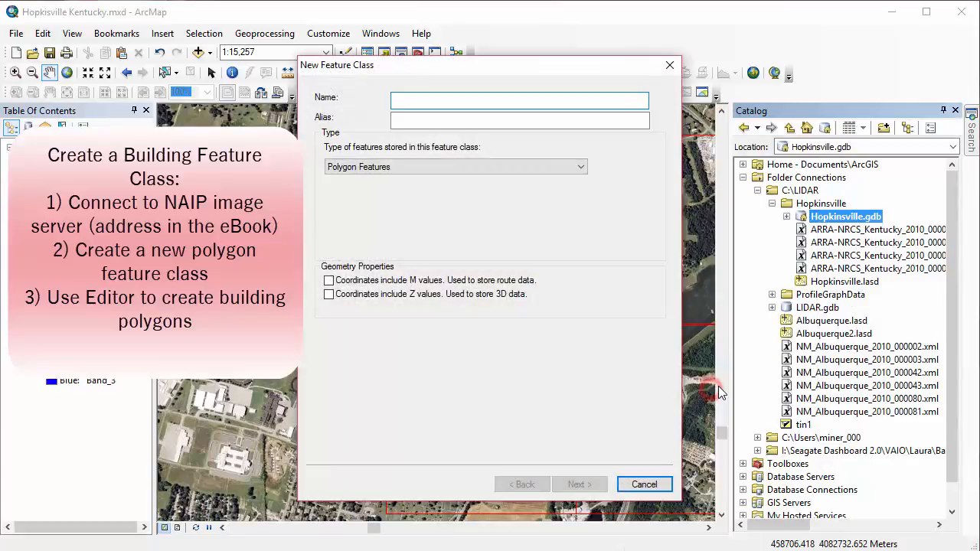
{"action": "left_click", "coordinate": [497, 52]}
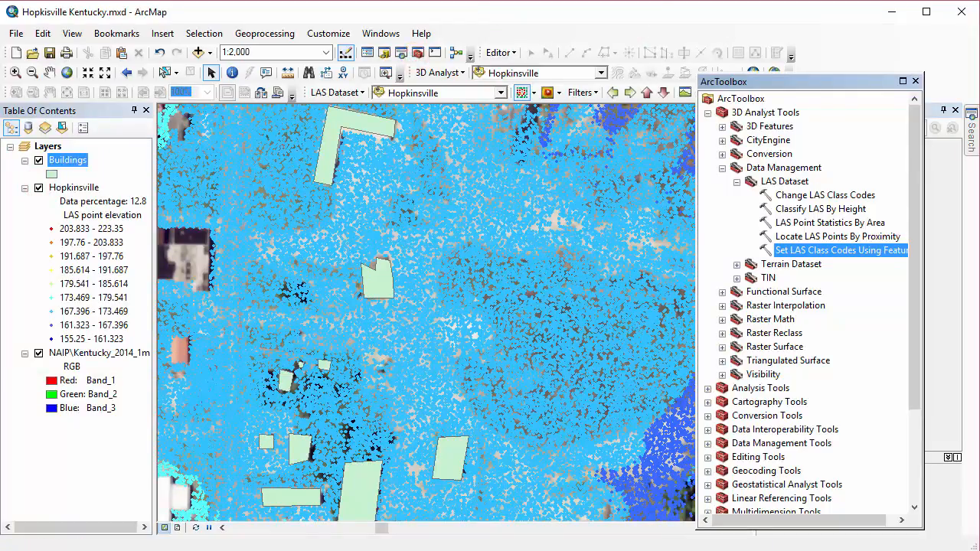
Step: Run Set LAS Class Codes Using Features on Hopkinsville with Buildings assigned class 6
{"action": "double_click", "coordinate": [840, 250]}
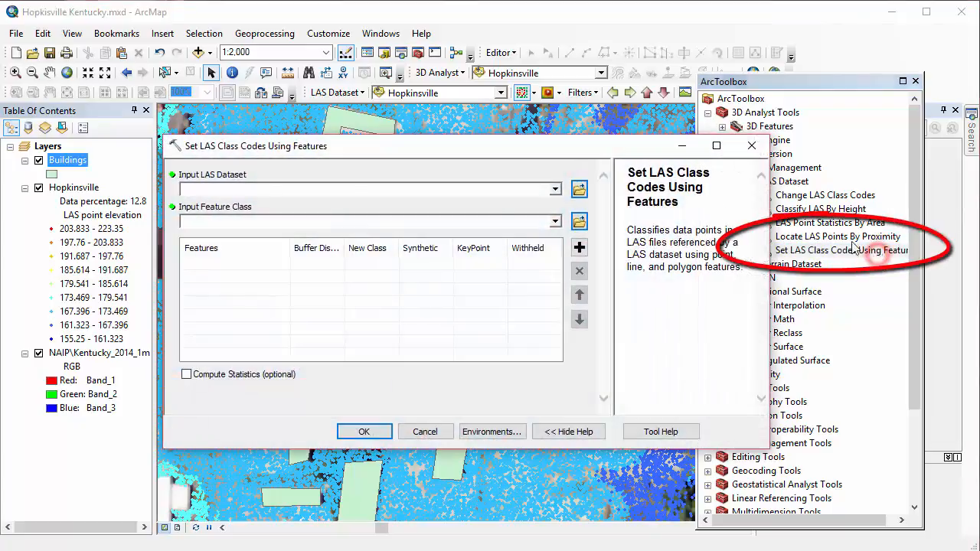
{"action": "left_click", "coordinate": [554, 189]}
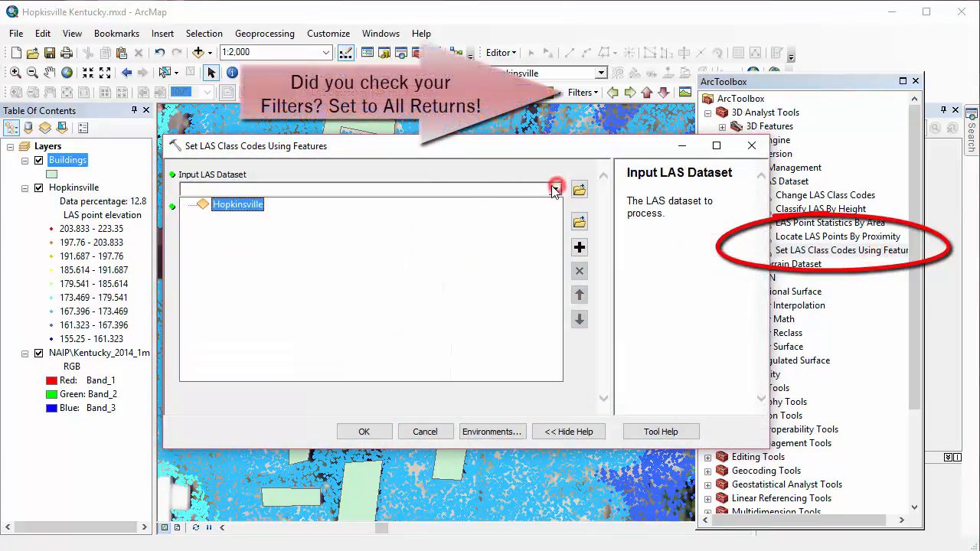
{"action": "left_click", "coordinate": [555, 189]}
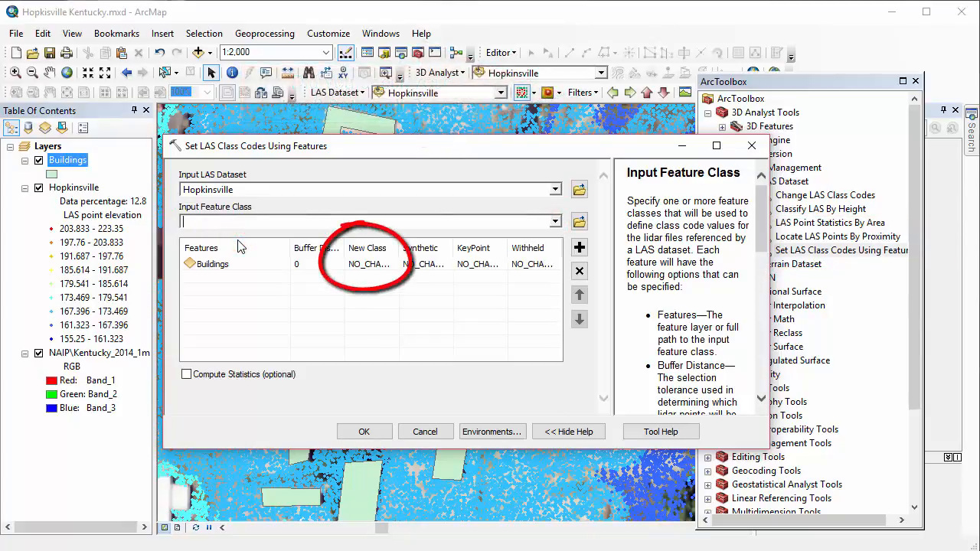
{"action": "left_click", "coordinate": [369, 265]}
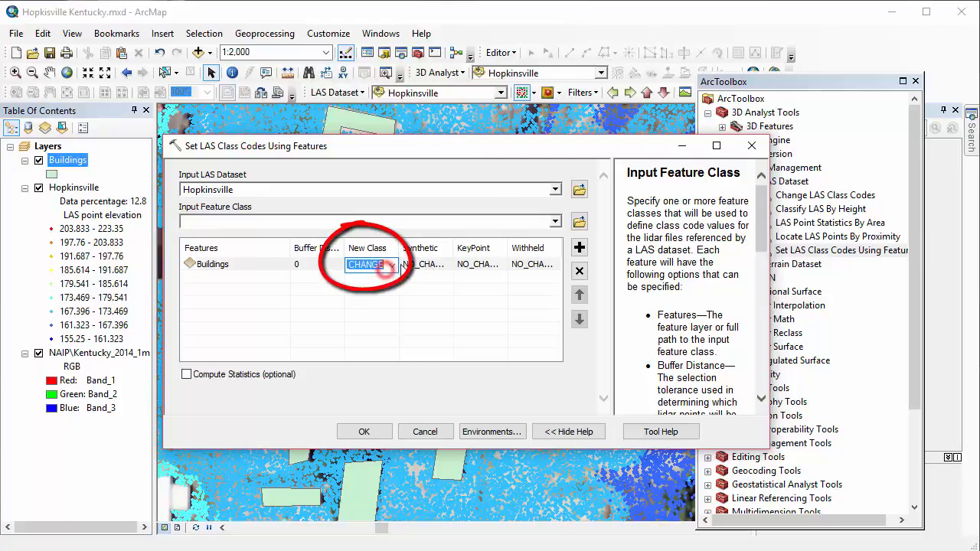
{"action": "left_click", "coordinate": [392, 265]}
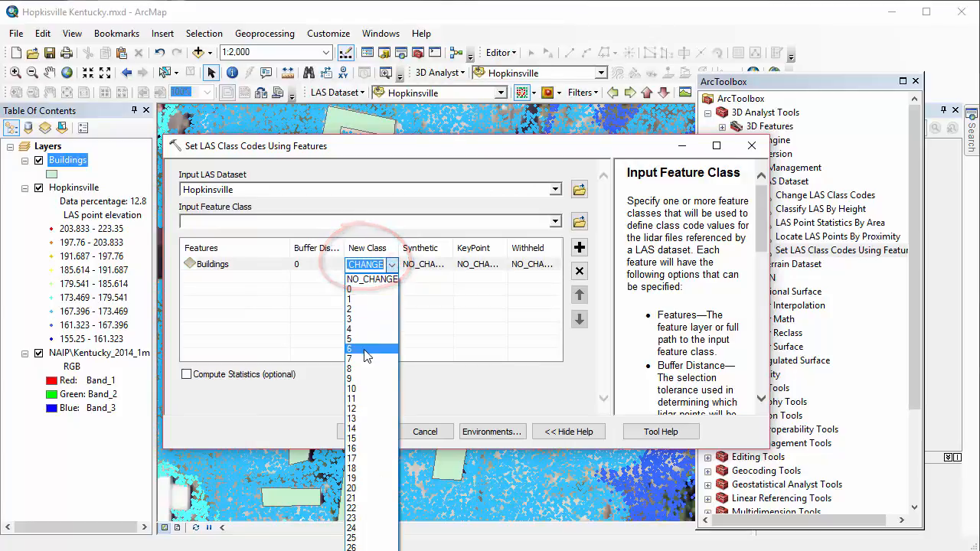
{"action": "left_click", "coordinate": [350, 350]}
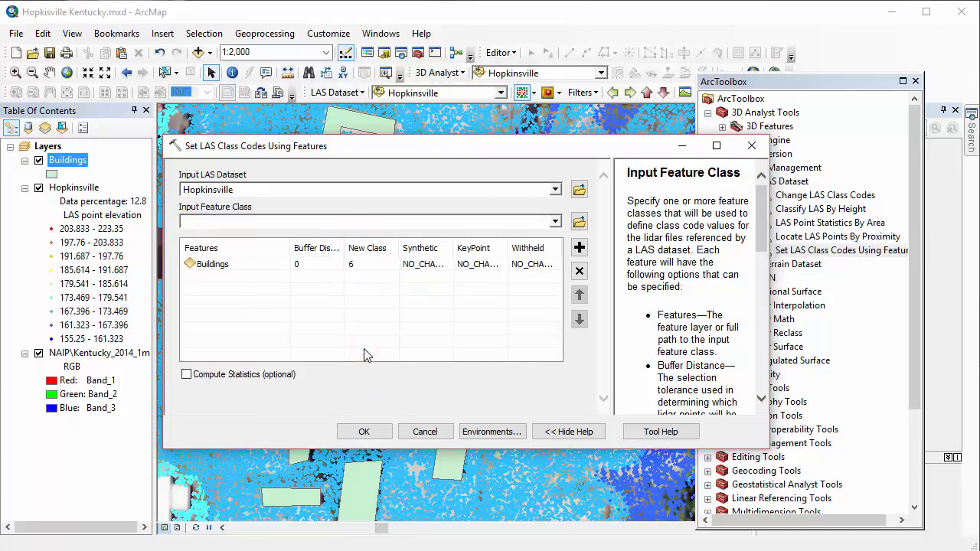
{"action": "mouse_move", "coordinate": [345, 416]}
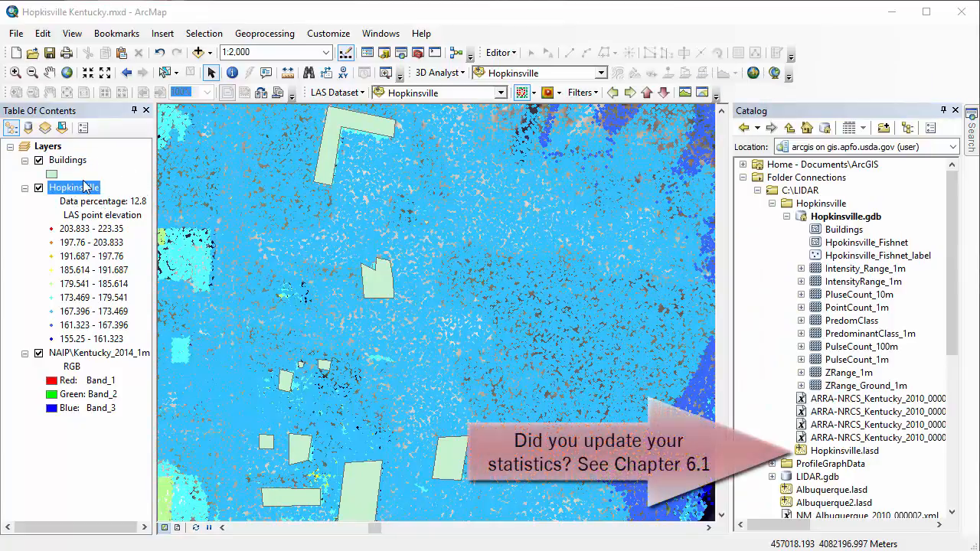
Step: Symbolize the Hopkinsville layer by LAS point class in Layer Properties and apply
{"action": "right_click", "coordinate": [73, 187]}
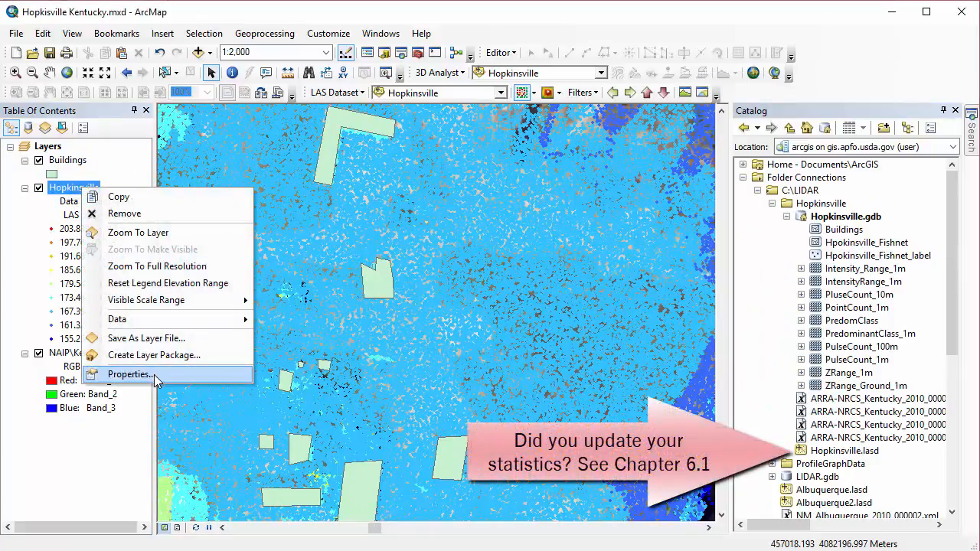
{"action": "left_click", "coordinate": [129, 374]}
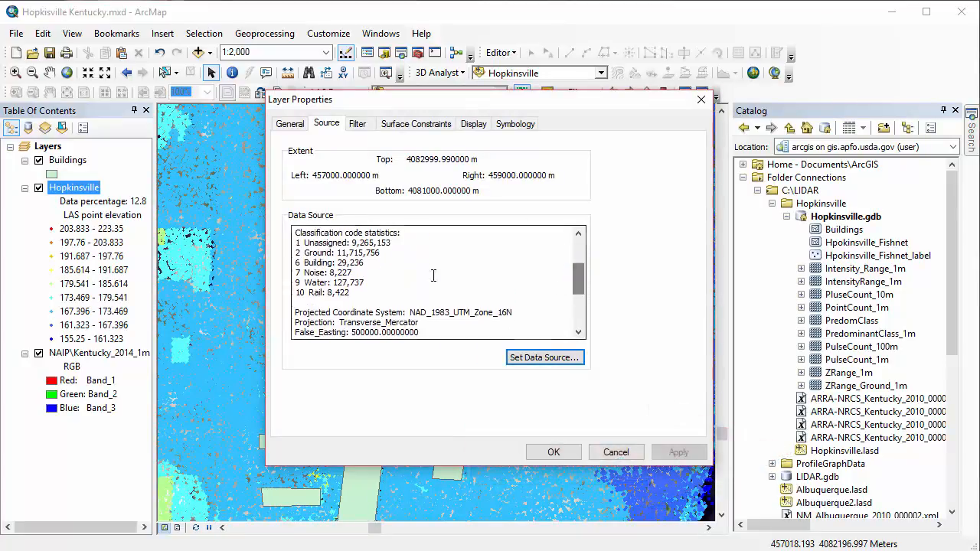
{"action": "left_click", "coordinate": [515, 123]}
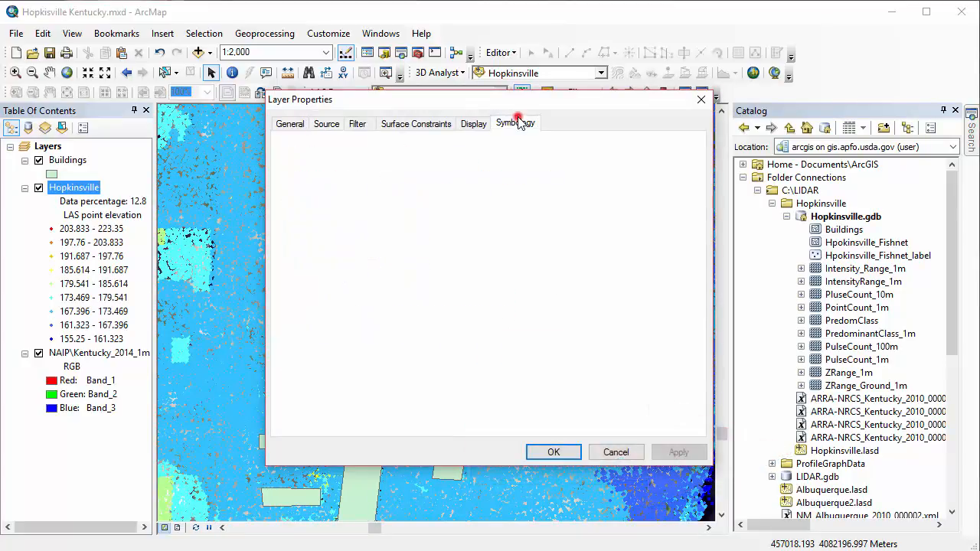
{"action": "left_click", "coordinate": [514, 122]}
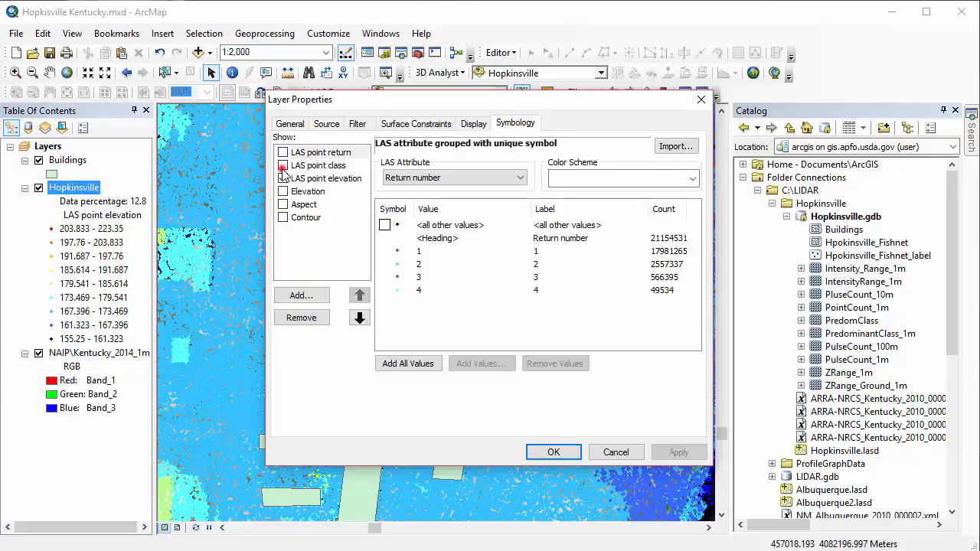
{"action": "left_click", "coordinate": [284, 165]}
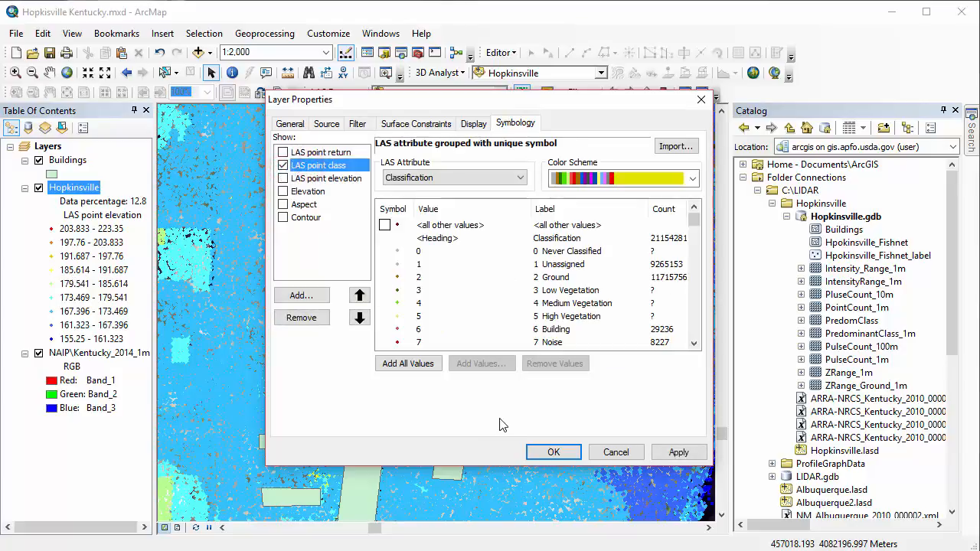
{"action": "left_click", "coordinate": [554, 452]}
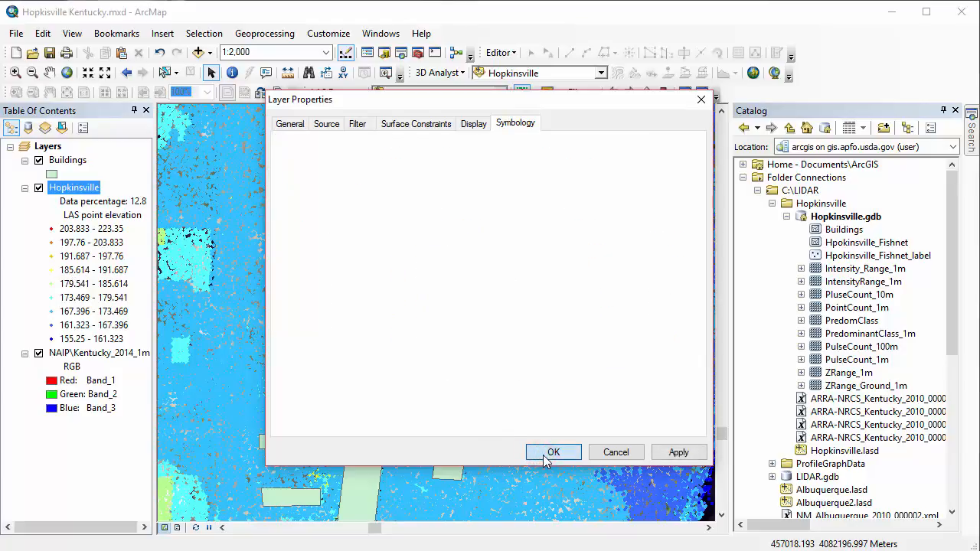
{"action": "left_click", "coordinate": [554, 452]}
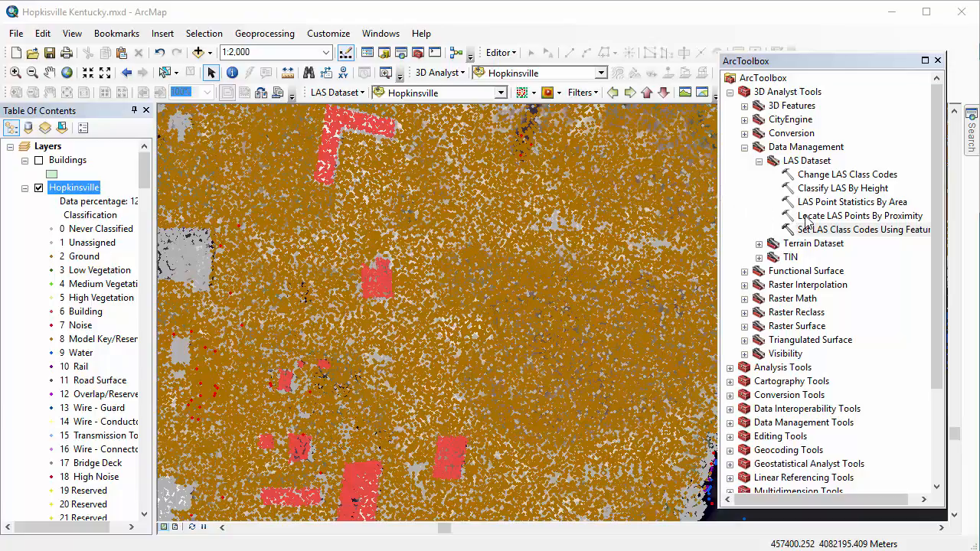
Step: Open the Classify LAS By Height tool from ArcToolbox
{"action": "double_click", "coordinate": [859, 215]}
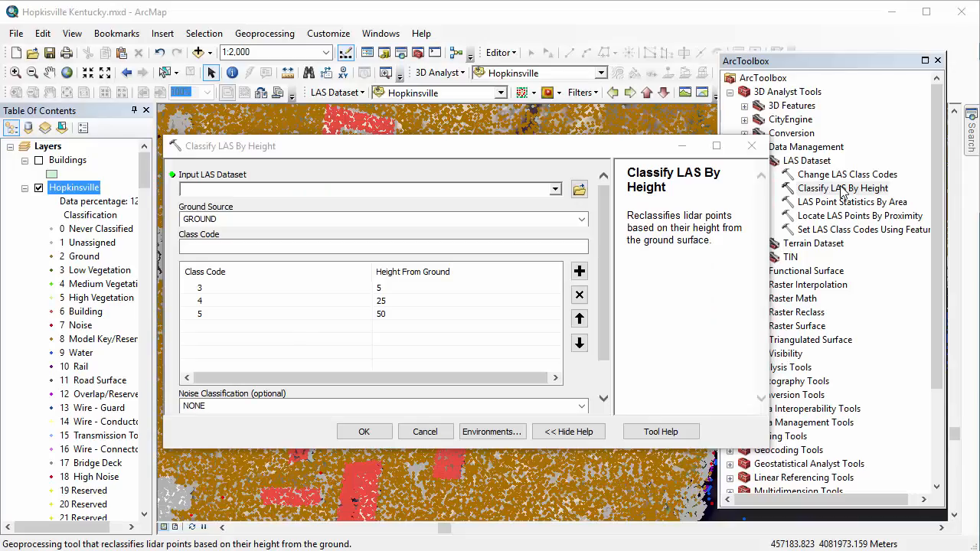
Step: Set Hopkinsville as input, keep GROUND source, and add class code 6 at height 150
{"action": "left_click", "coordinate": [842, 188]}
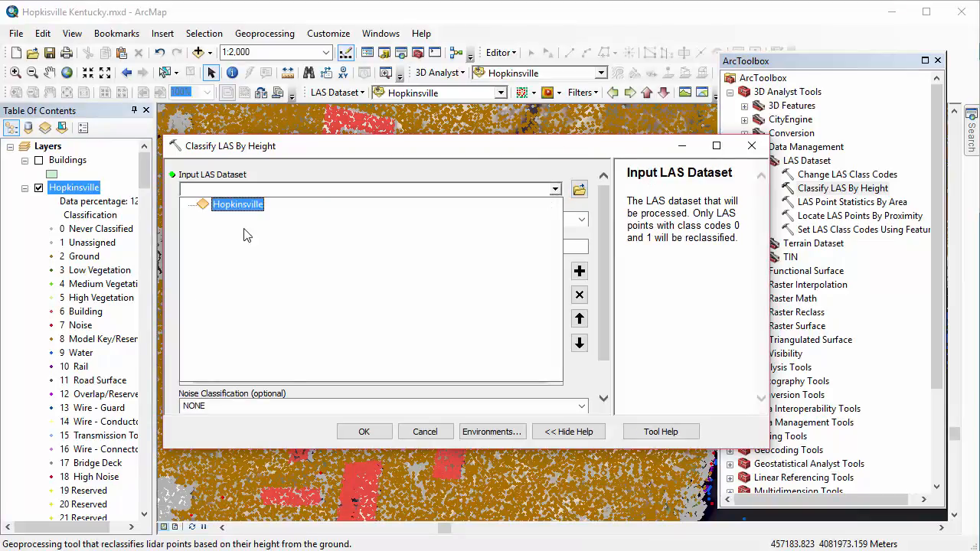
{"action": "left_click", "coordinate": [238, 204]}
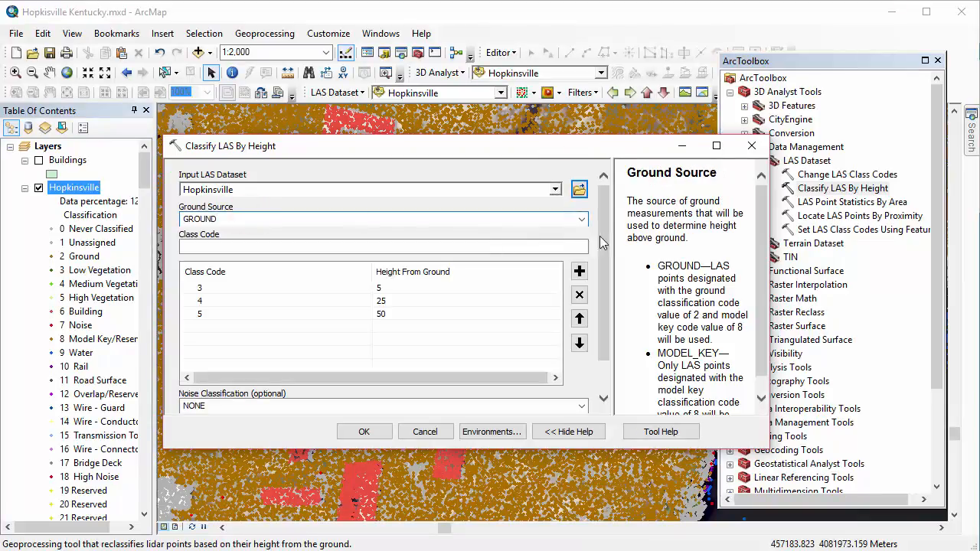
{"action": "left_click", "coordinate": [581, 219]}
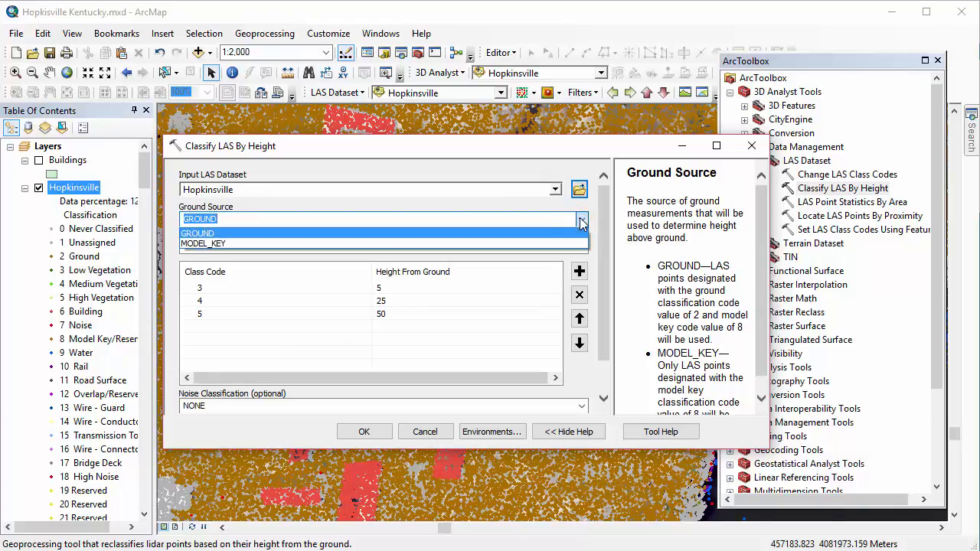
{"action": "left_click", "coordinate": [198, 219]}
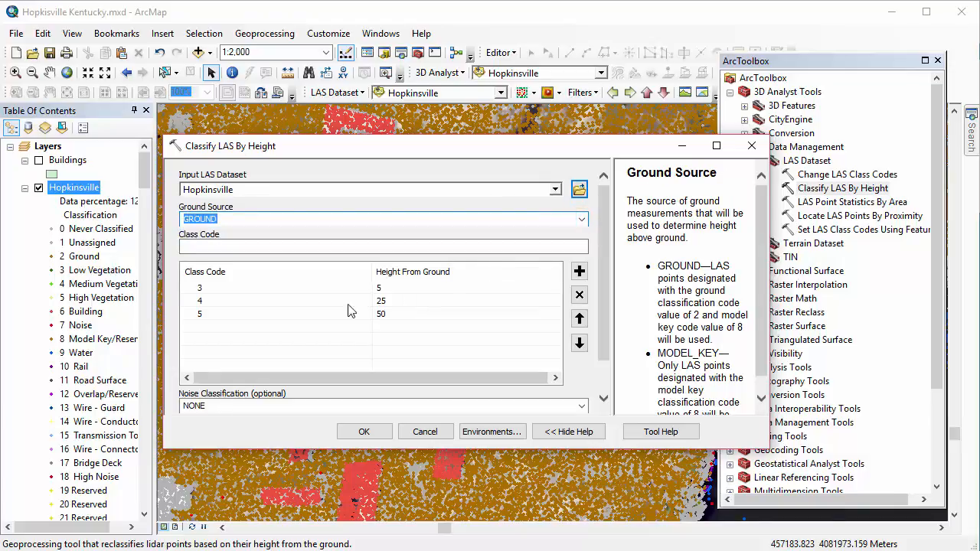
{"action": "mouse_move", "coordinate": [282, 331]}
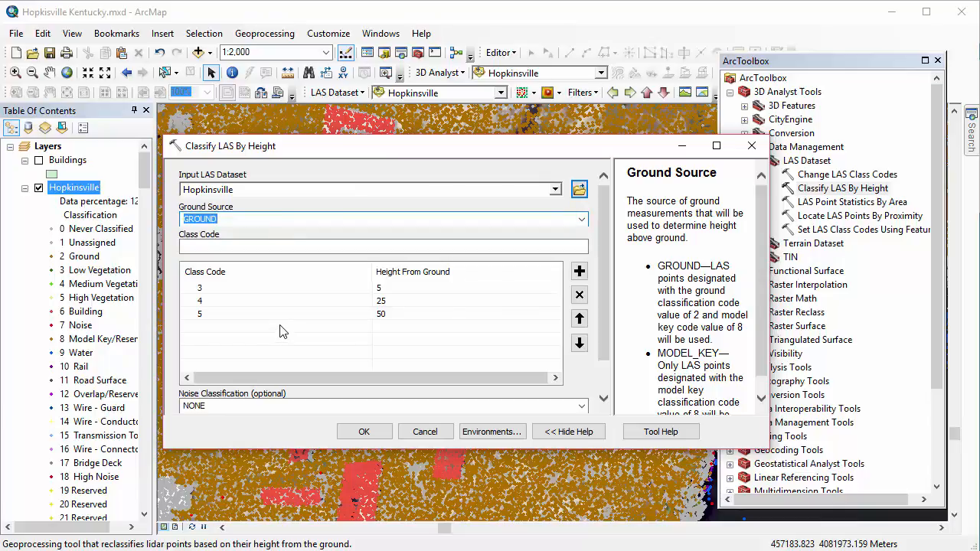
{"action": "left_click", "coordinate": [382, 246]}
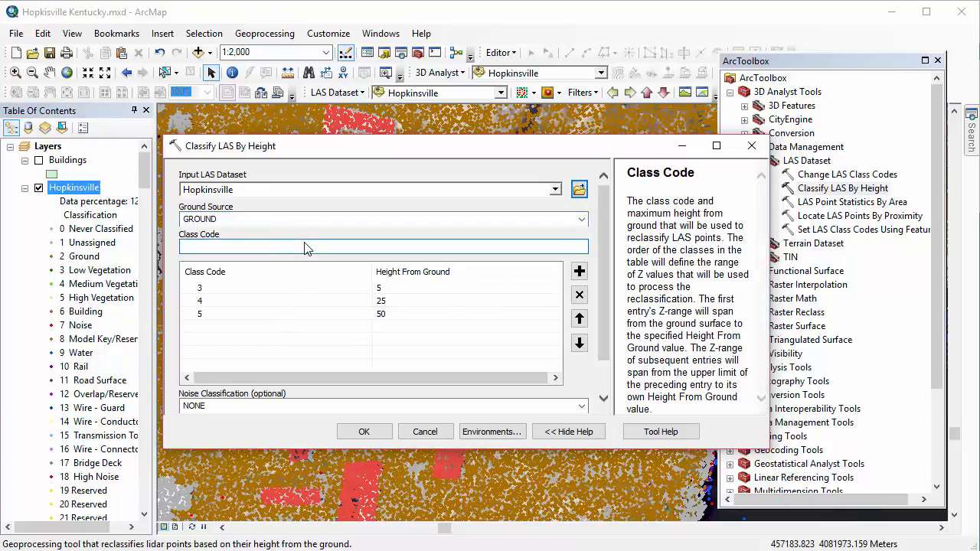
{"action": "type", "text": "6"}
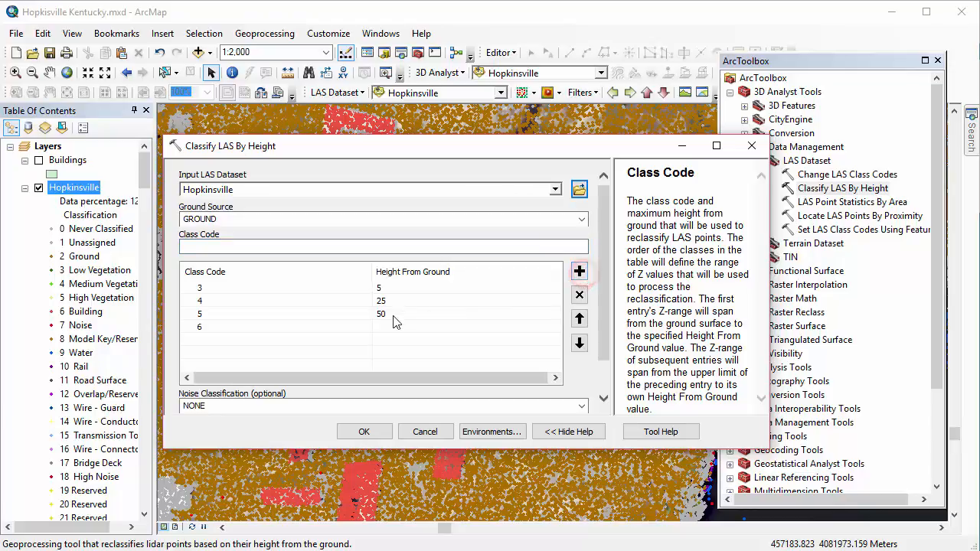
{"action": "type", "text": "150"}
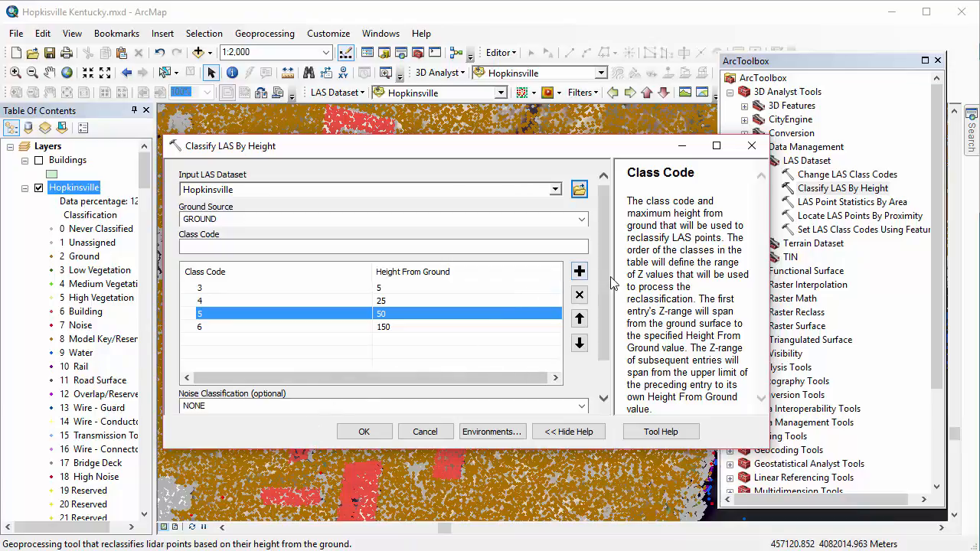
{"action": "scroll", "scroll_direction": "down", "scroll_amount": 3}
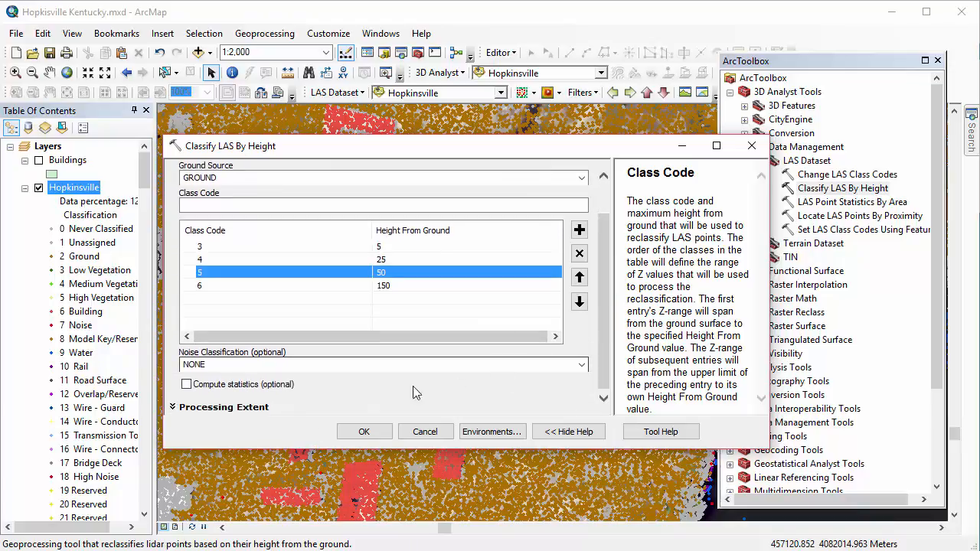
{"action": "mouse_move", "coordinate": [298, 429]}
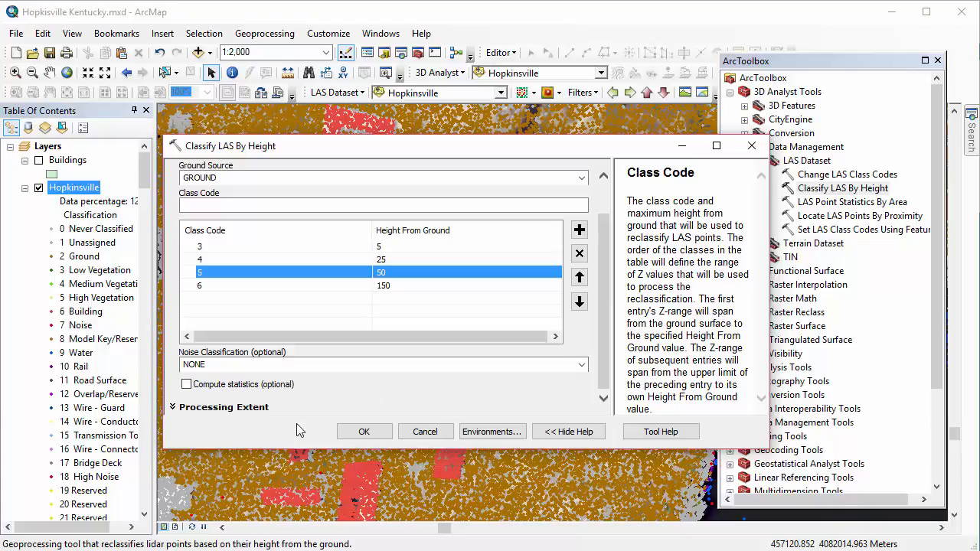
{"action": "mouse_move", "coordinate": [440, 444]}
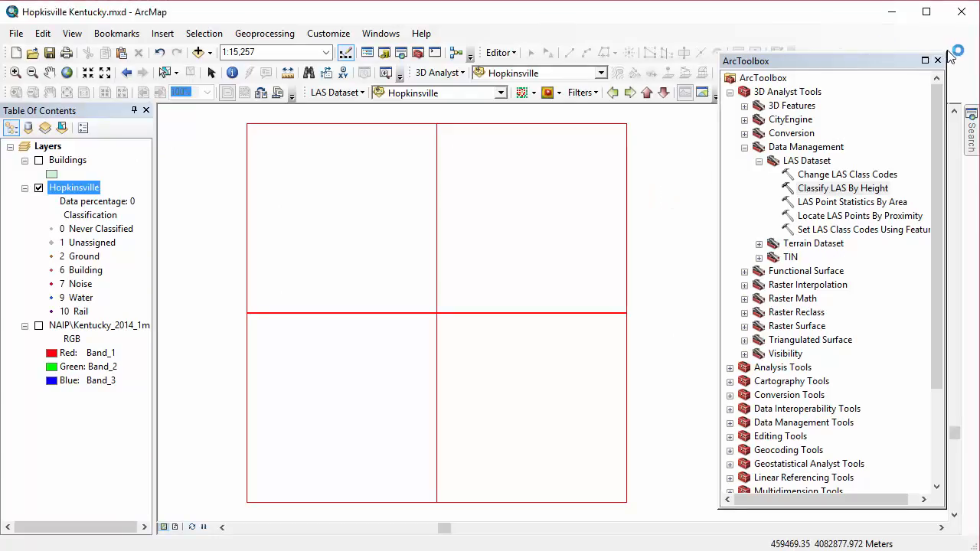
Step: Close ArcToolbox and zoom into a small patch of the Hopkinsville tiles
{"action": "left_click", "coordinate": [937, 61]}
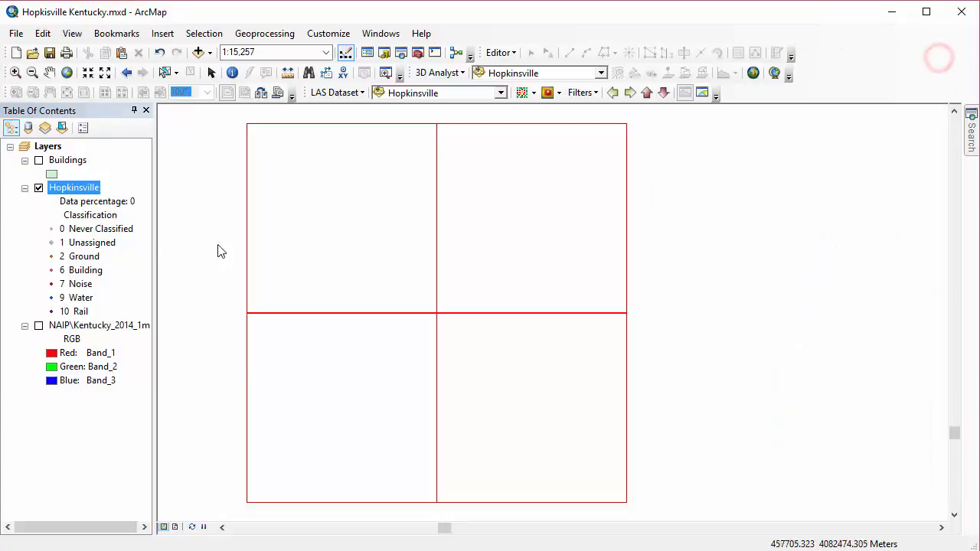
{"action": "left_click", "coordinate": [16, 73]}
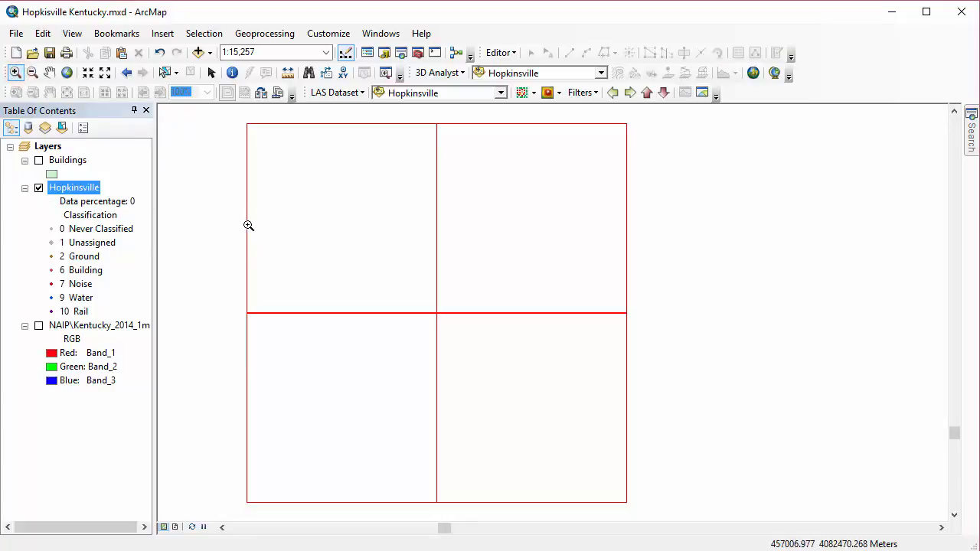
{"action": "left_click_drag", "start_coordinate": [248, 225], "coordinate": [341, 316]}
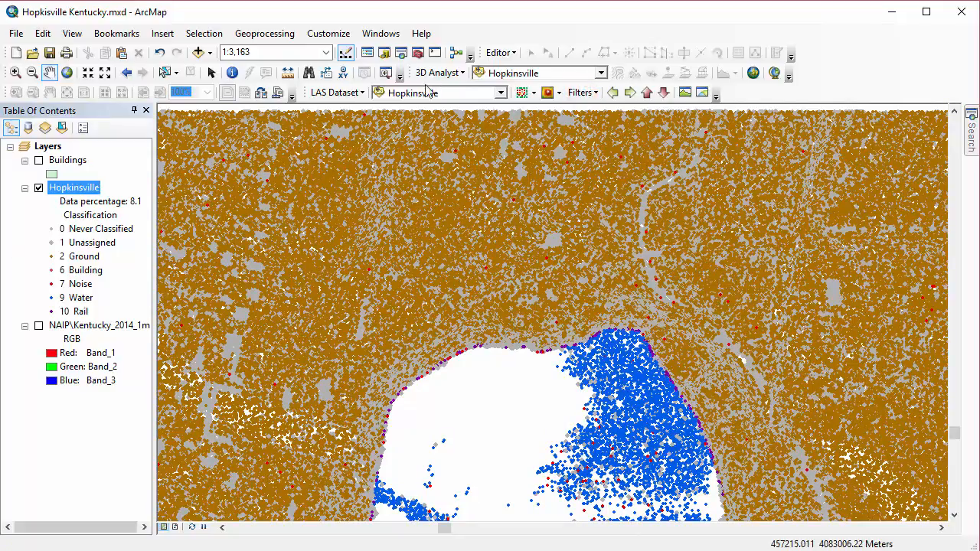
{"action": "left_click", "coordinate": [685, 93]}
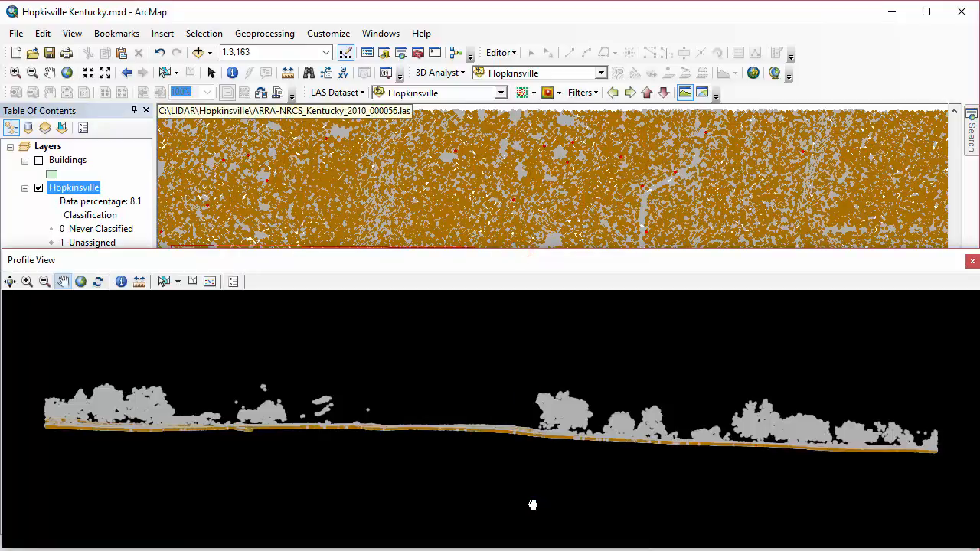
{"action": "mouse_move", "coordinate": [26, 282]}
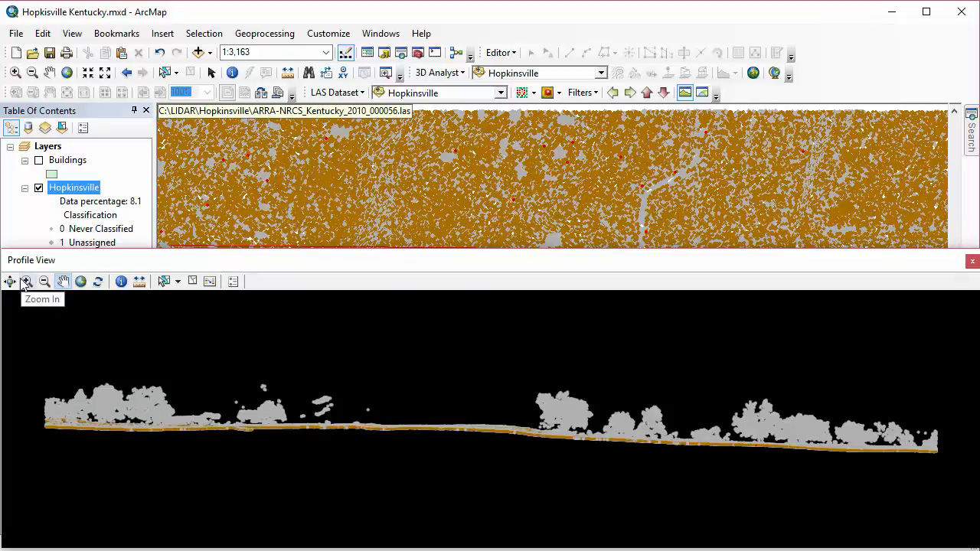
{"action": "mouse_move", "coordinate": [104, 264]}
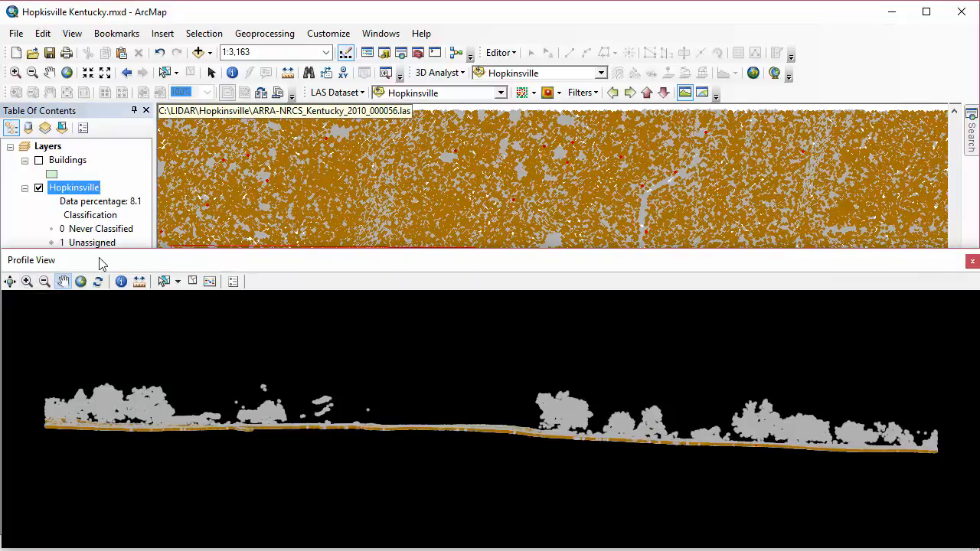
{"action": "mouse_move", "coordinate": [32, 292]}
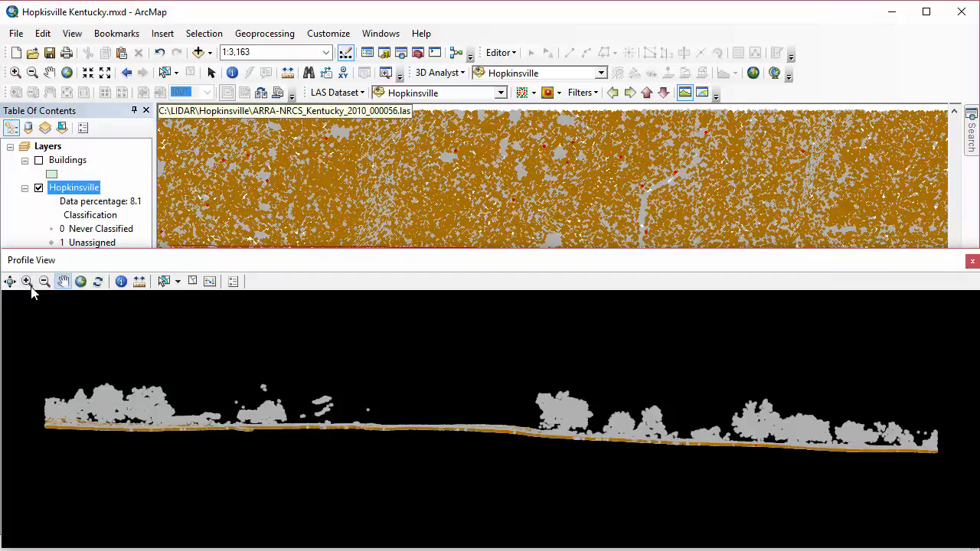
Step: Zoom in on the left end of the Hopkinsville profile view
{"action": "left_click", "coordinate": [26, 281]}
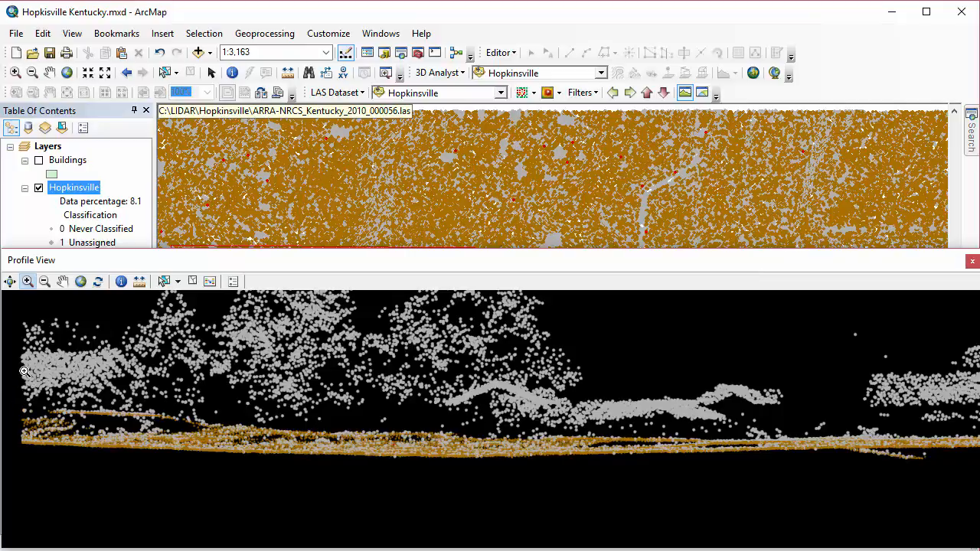
{"action": "mouse_move", "coordinate": [117, 258]}
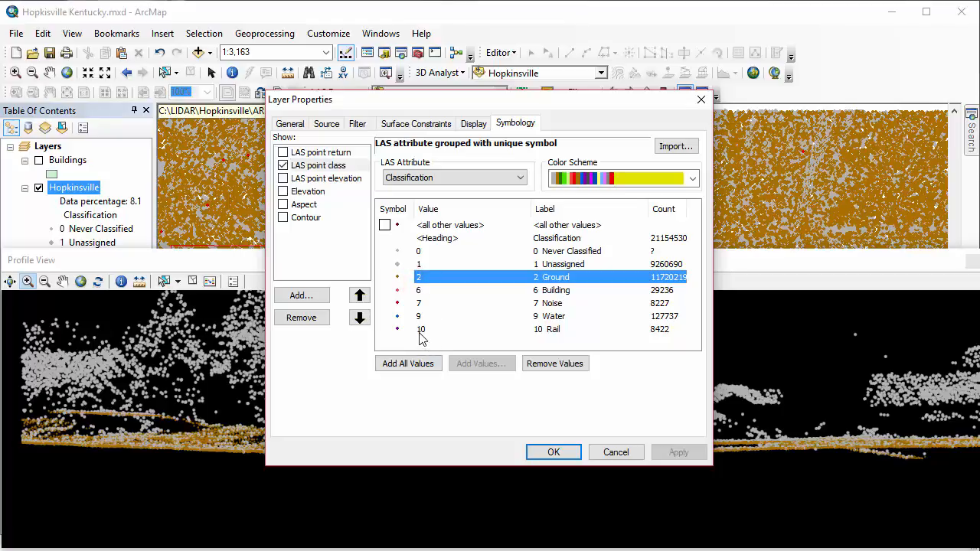
Step: Remove classes 0 and 2–10 from Hopkinsville symbology, keeping only 1 Unassigned
{"action": "left_click", "coordinate": [554, 363]}
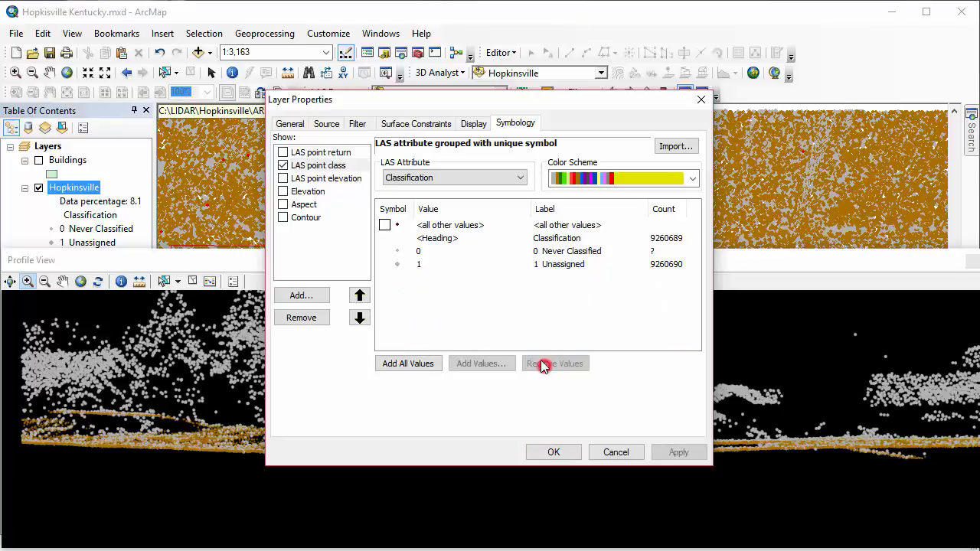
{"action": "left_click", "coordinate": [555, 363]}
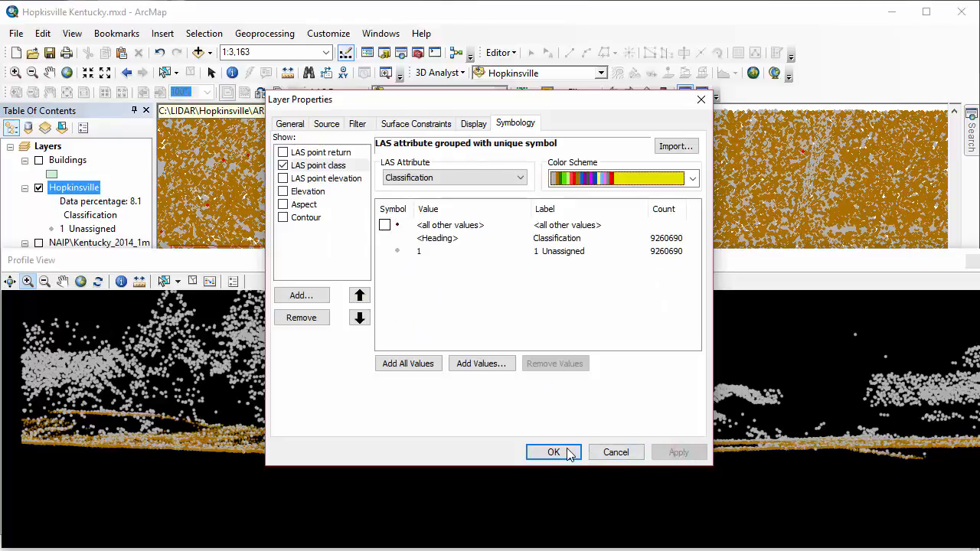
{"action": "left_click", "coordinate": [554, 451]}
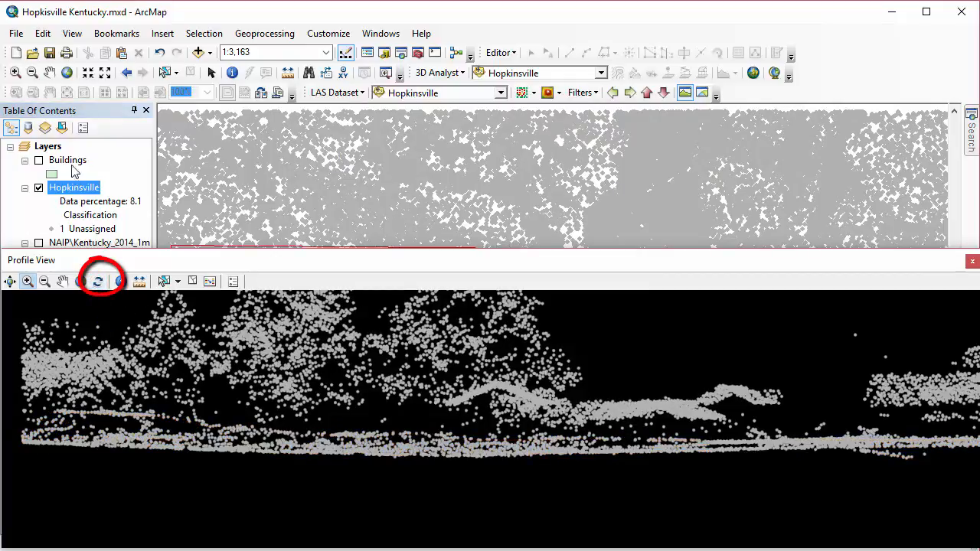
{"action": "mouse_move", "coordinate": [164, 282]}
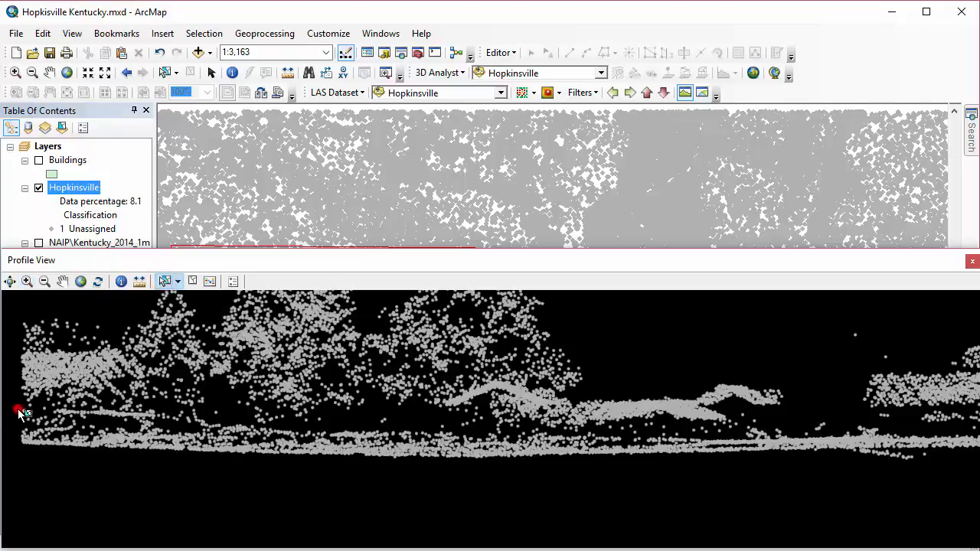
Step: Select the low ground-level unassigned points along the left and middle of the profile
{"action": "left_click_drag", "start_coordinate": [19, 410], "coordinate": [287, 474]}
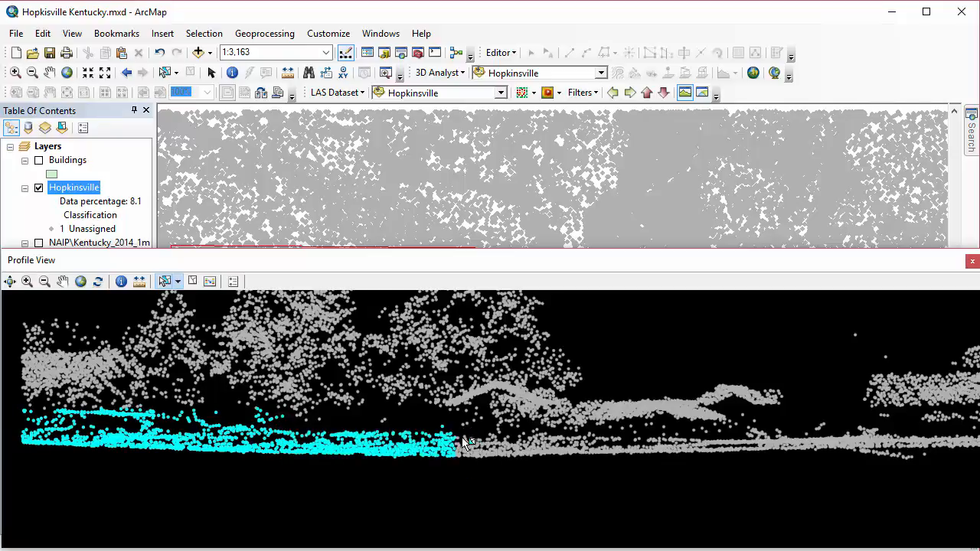
{"action": "left_click_drag", "start_coordinate": [462, 443], "coordinate": [597, 475]}
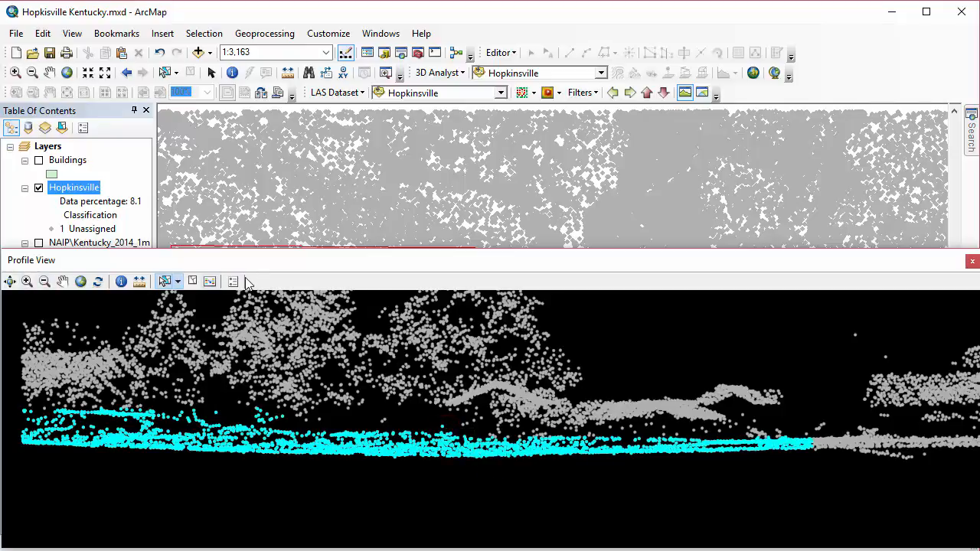
Step: Reclassify the selected low profile points as class 2 Ground and dismiss the hidden-points warning
{"action": "left_click", "coordinate": [210, 282]}
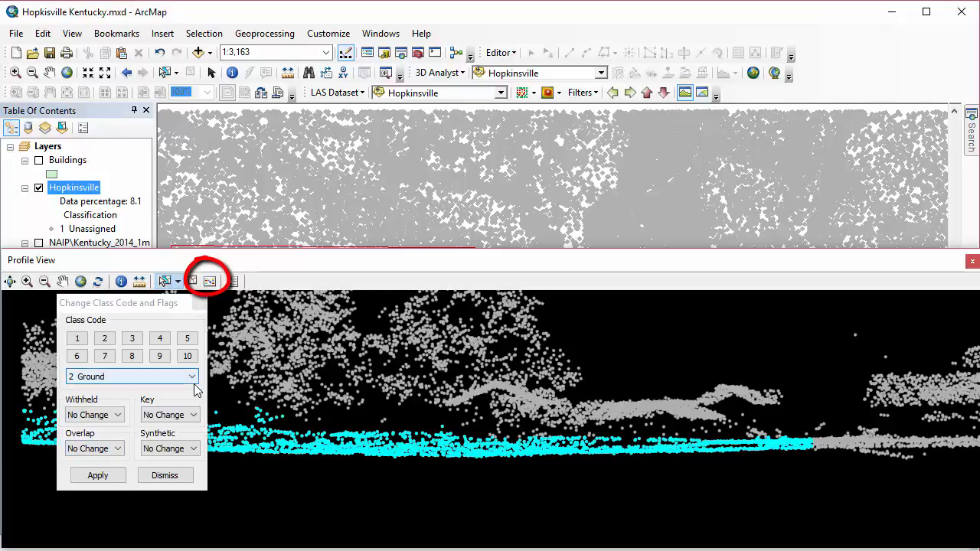
{"action": "left_click", "coordinate": [105, 338]}
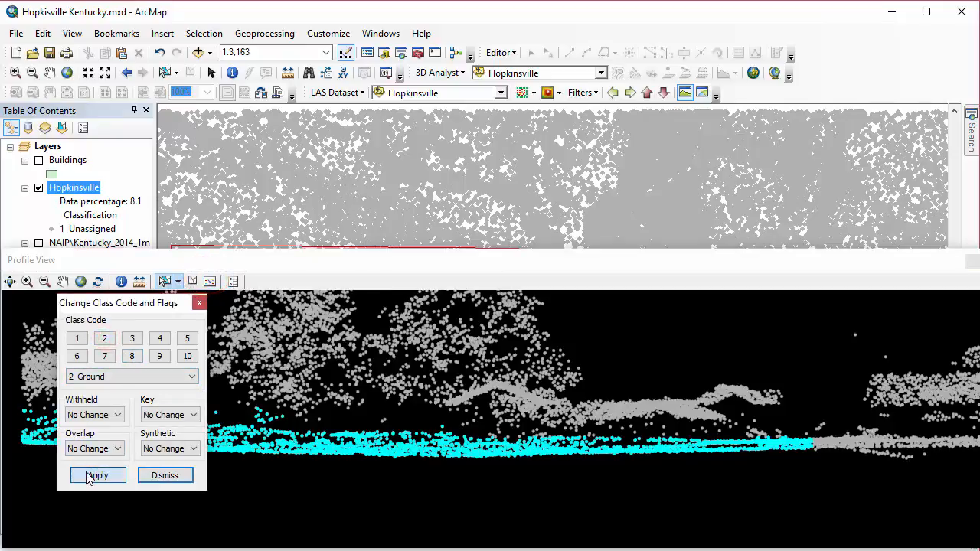
{"action": "left_click", "coordinate": [97, 475]}
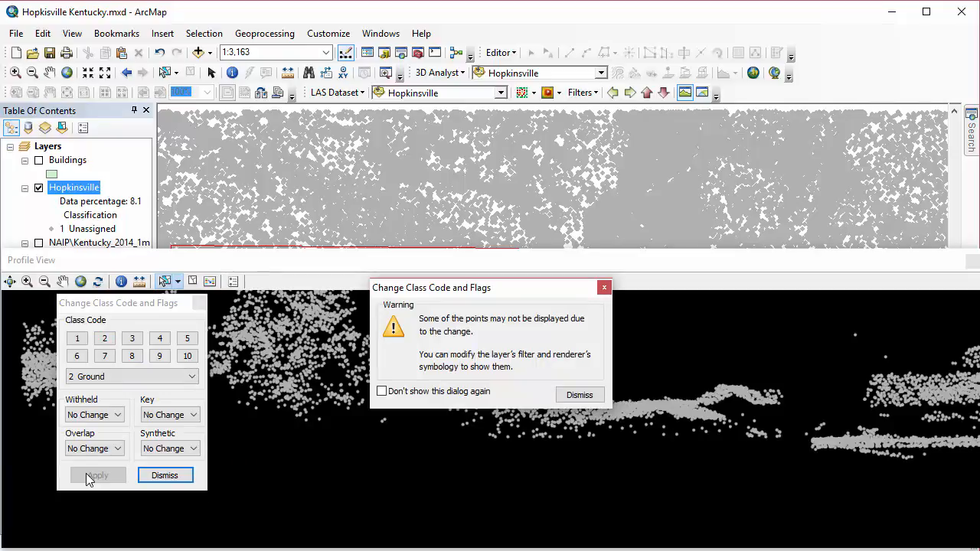
{"action": "left_click", "coordinate": [580, 394]}
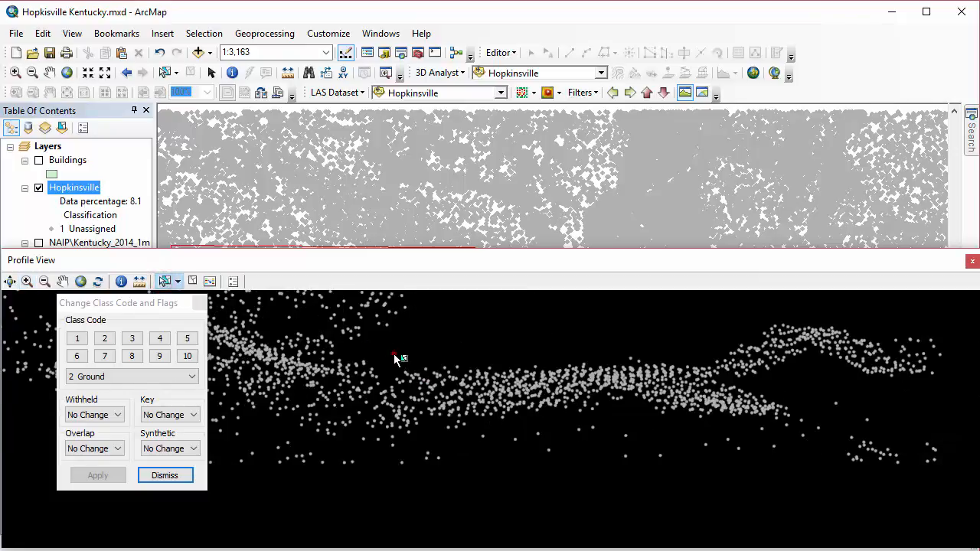
Step: Select the elevated band of points across the raised structure in the profile view
{"action": "left_click_drag", "start_coordinate": [395, 355], "coordinate": [918, 446]}
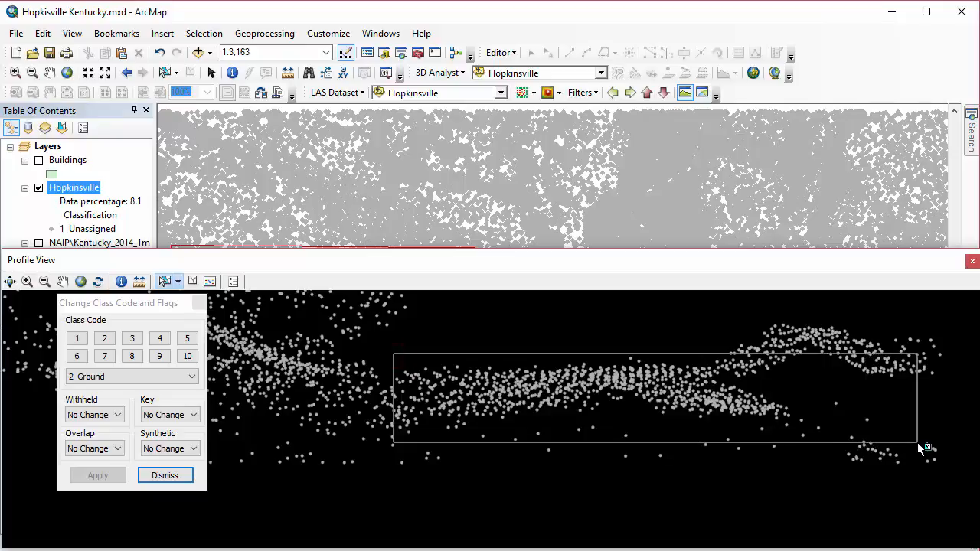
{"action": "left_click", "coordinate": [97, 474]}
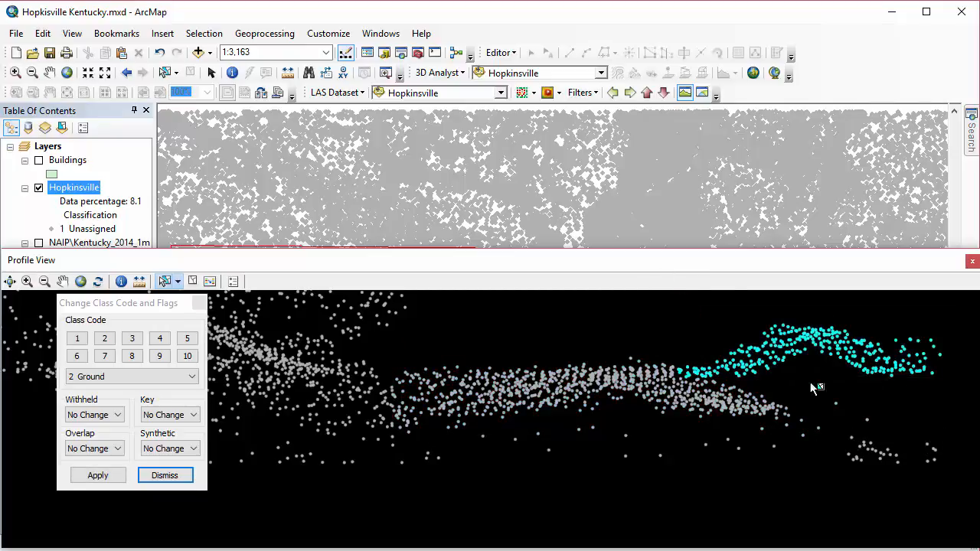
{"action": "left_click_drag", "start_coordinate": [377, 350], "coordinate": [473, 390]}
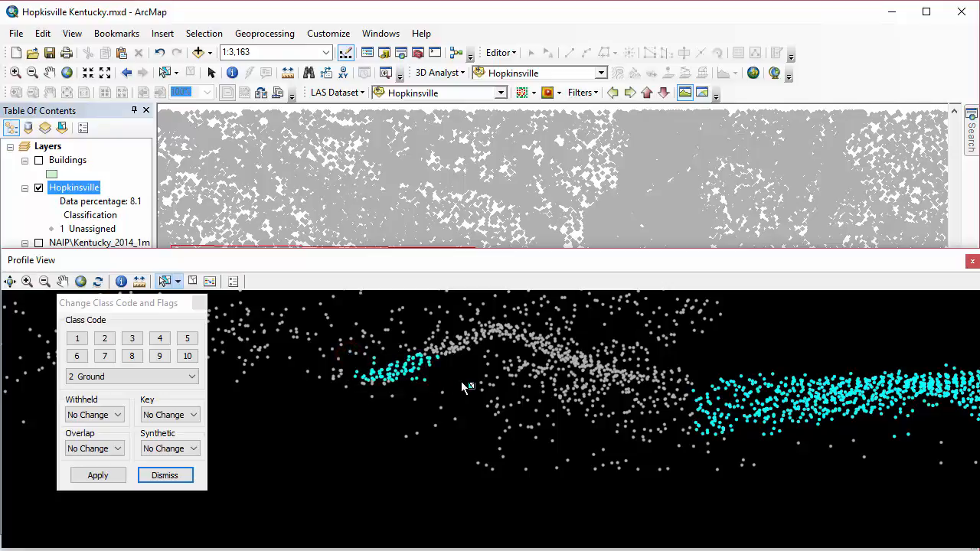
{"action": "left_click_drag", "start_coordinate": [413, 310], "coordinate": [620, 387]}
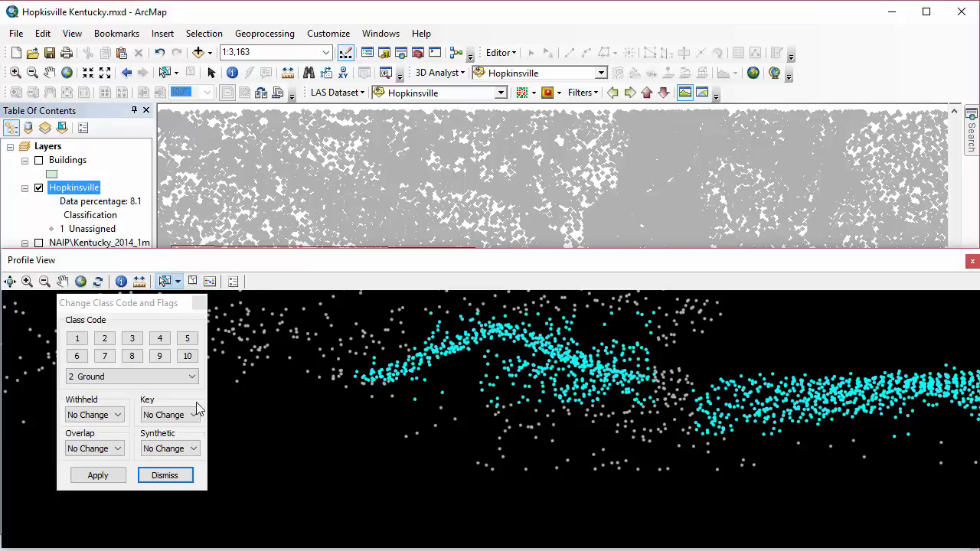
Step: Reclassify the selected points as class 6 Building and show the full profile extent
{"action": "left_click", "coordinate": [77, 356]}
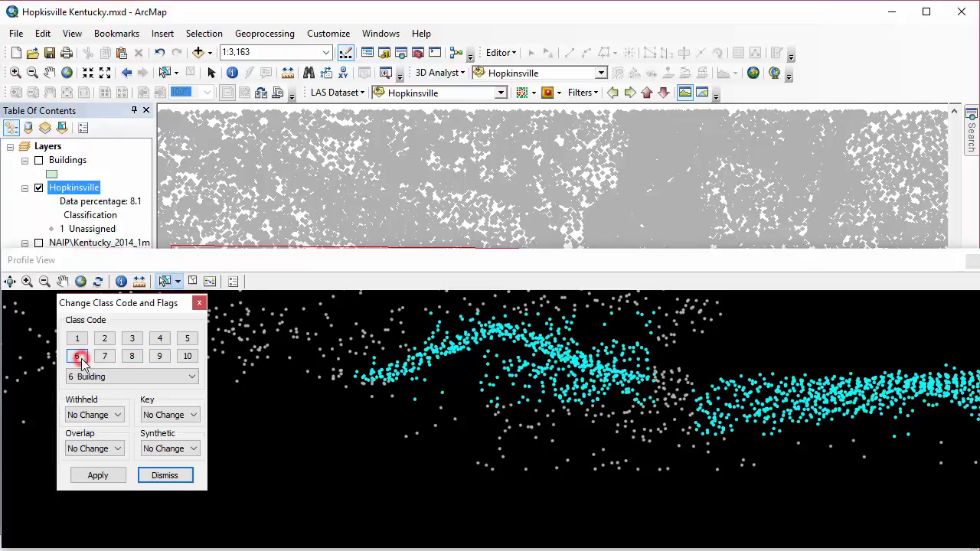
{"action": "left_click", "coordinate": [97, 476]}
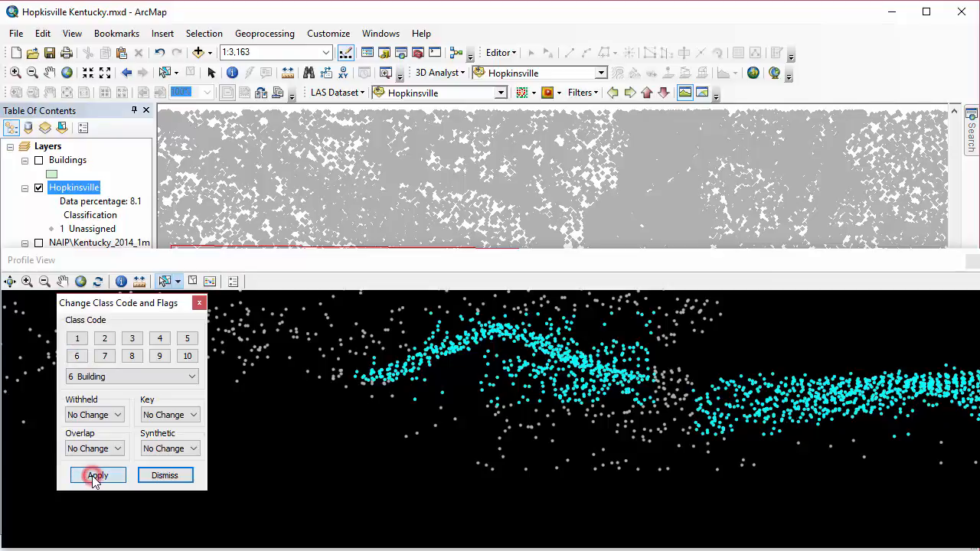
{"action": "left_click", "coordinate": [97, 475]}
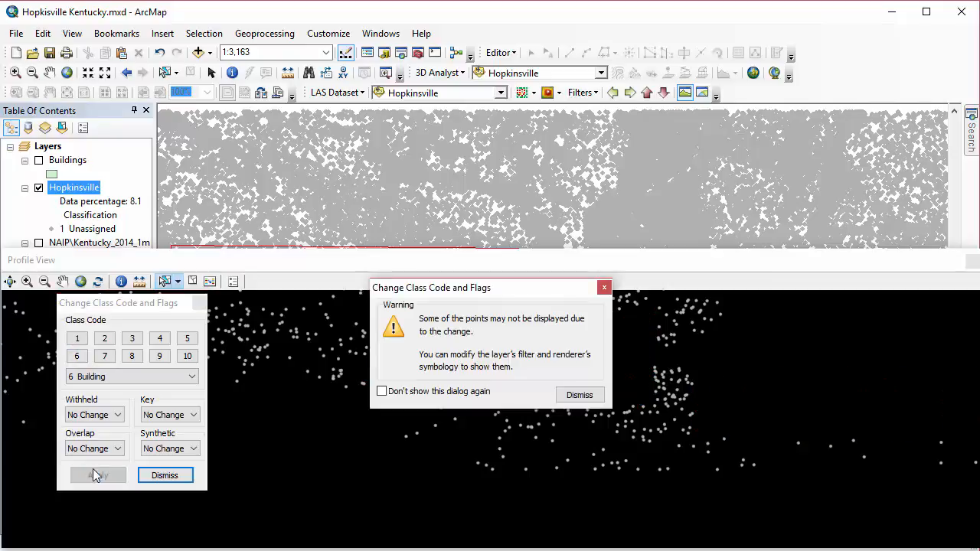
{"action": "left_click", "coordinate": [580, 395]}
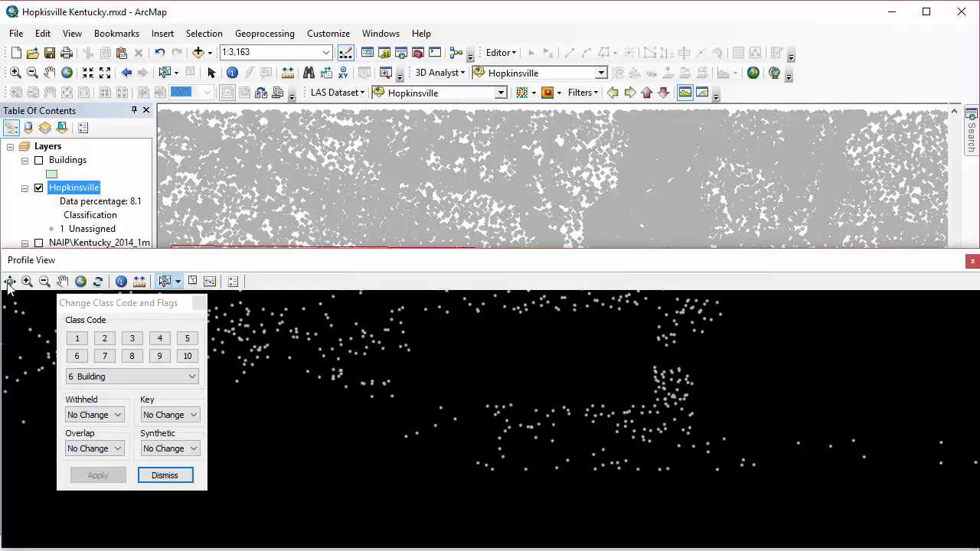
{"action": "mouse_move", "coordinate": [80, 282]}
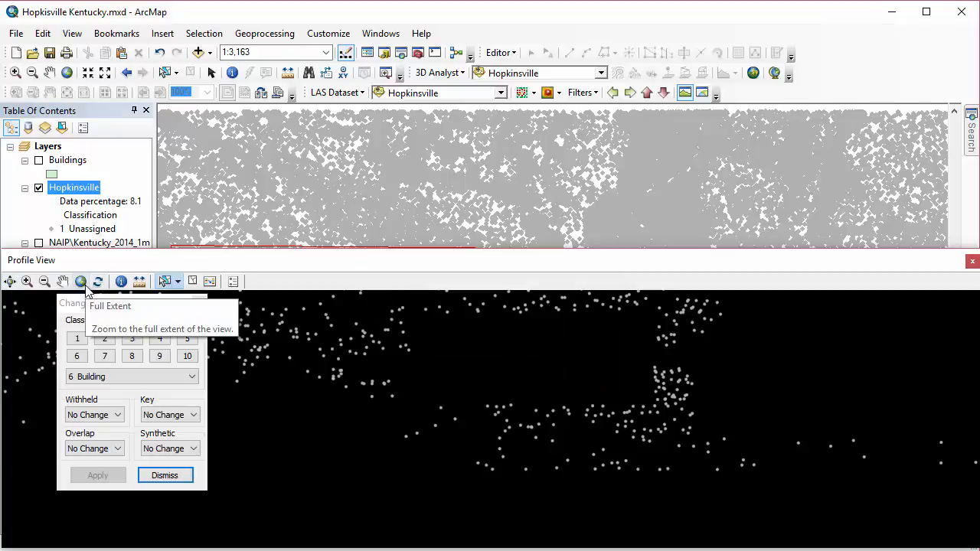
{"action": "left_click", "coordinate": [80, 281]}
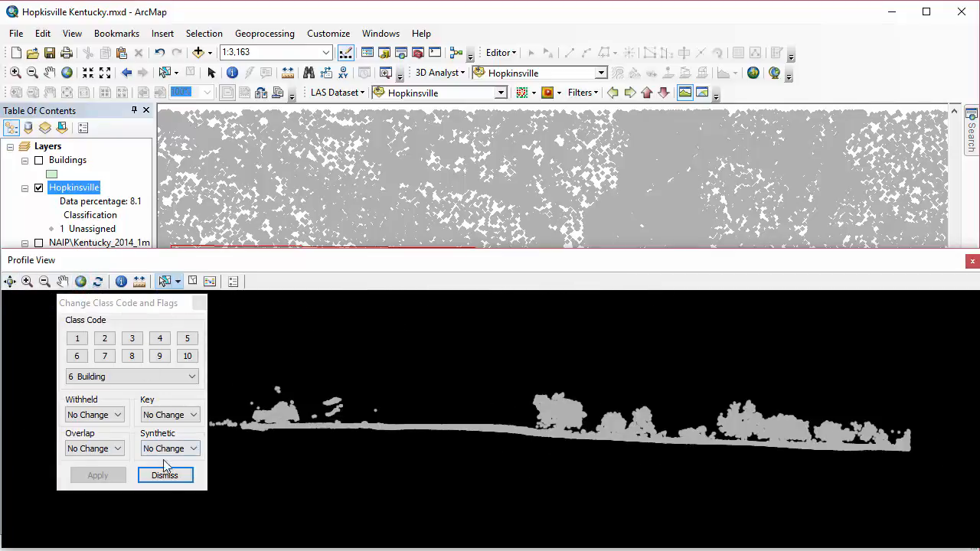
Step: Close the class code dialog and symbolize the Hopkinsville points by LAS point class
{"action": "left_click", "coordinate": [165, 476]}
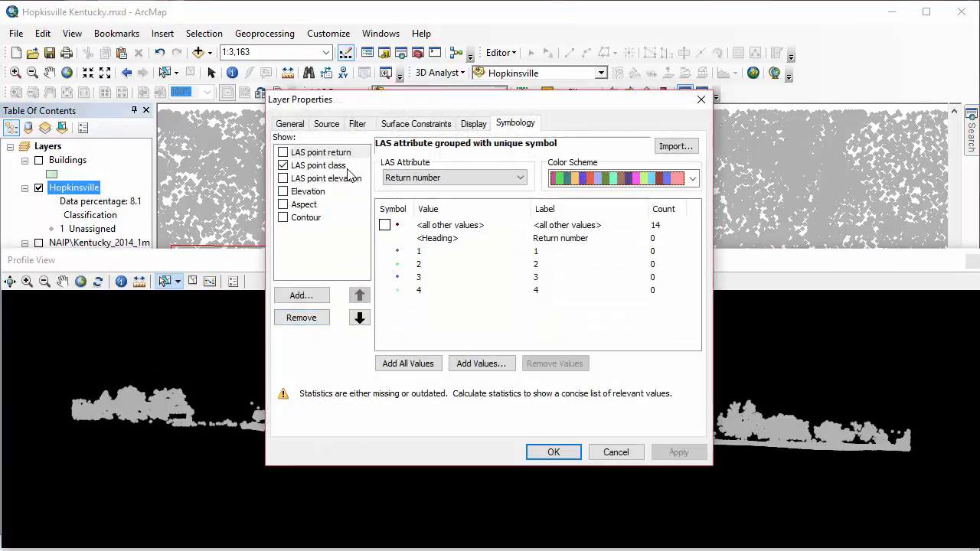
{"action": "left_click", "coordinate": [407, 363]}
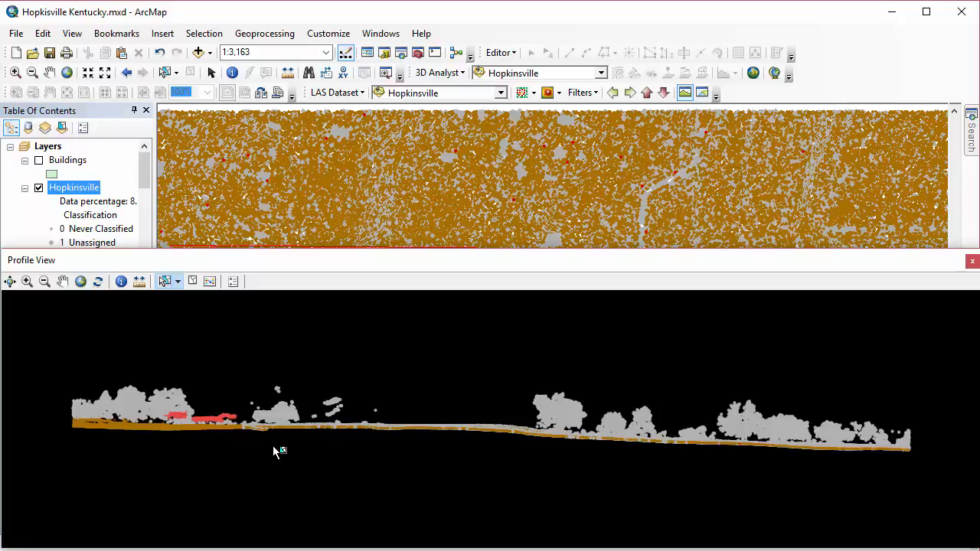
{"action": "mouse_move", "coordinate": [304, 463]}
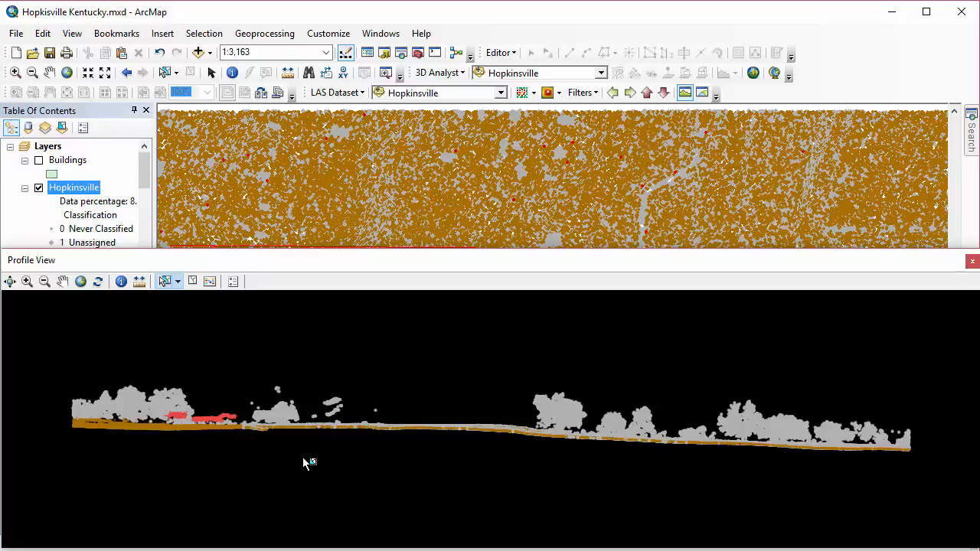
{"action": "mouse_move", "coordinate": [865, 291]}
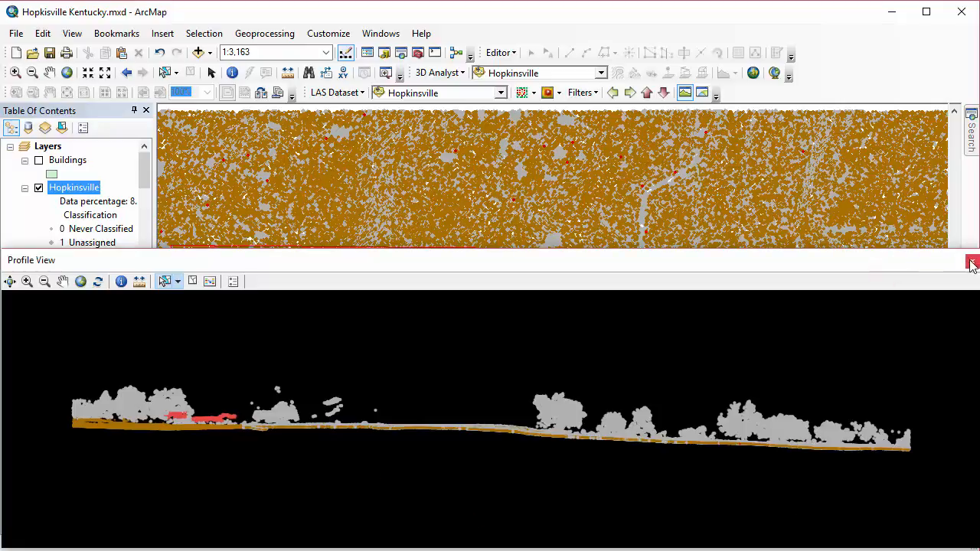
Step: Close the profile view, then open and cancel the Hopkinsville layer properties
{"action": "left_click", "coordinate": [973, 260]}
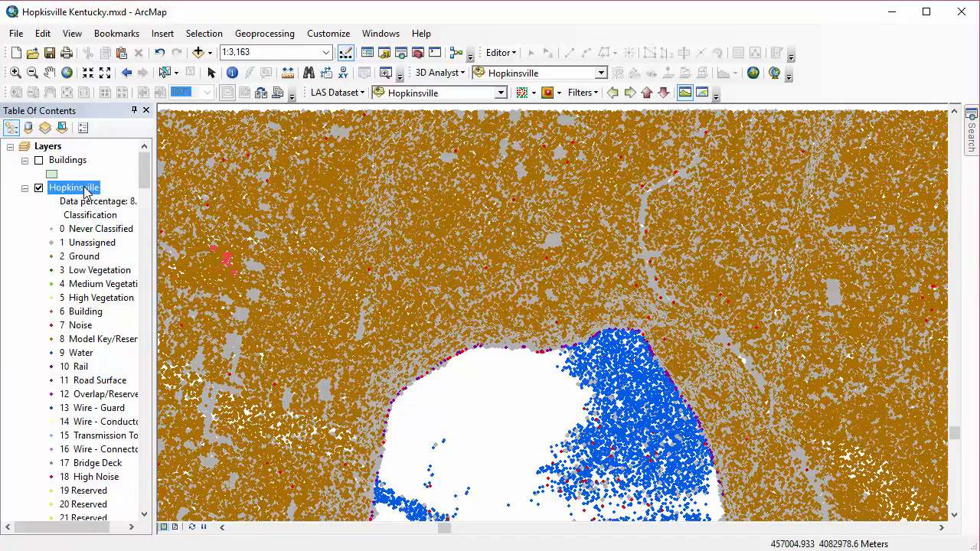
{"action": "right_click", "coordinate": [73, 187]}
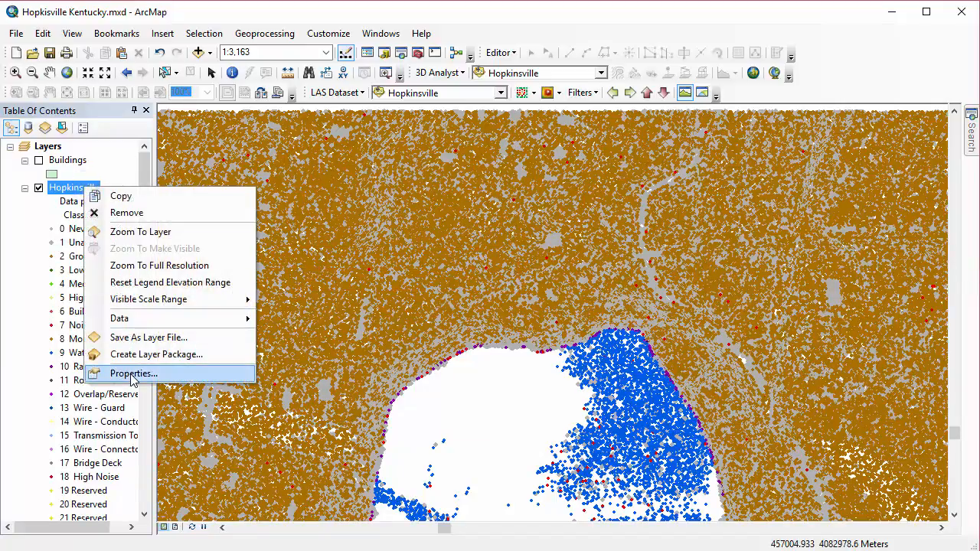
{"action": "left_click", "coordinate": [133, 374]}
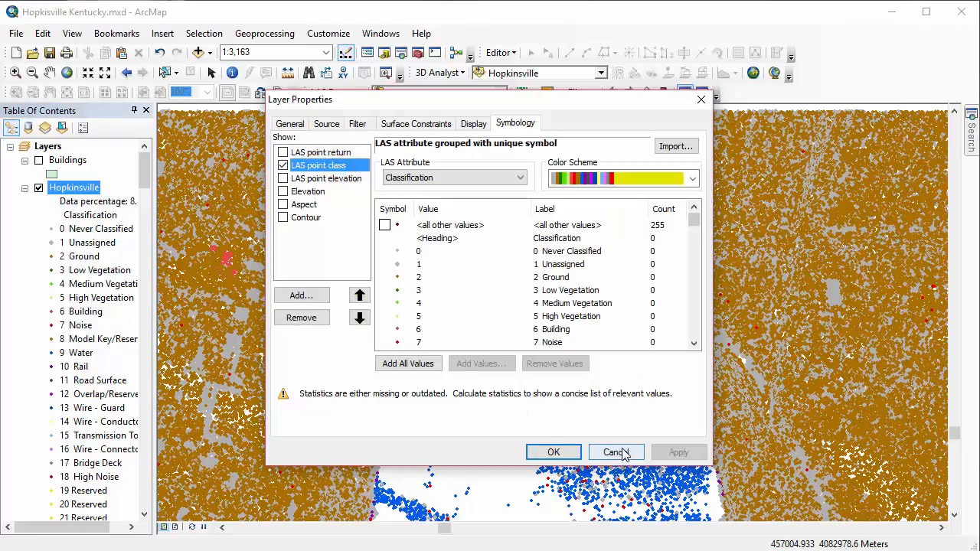
{"action": "left_click", "coordinate": [615, 451]}
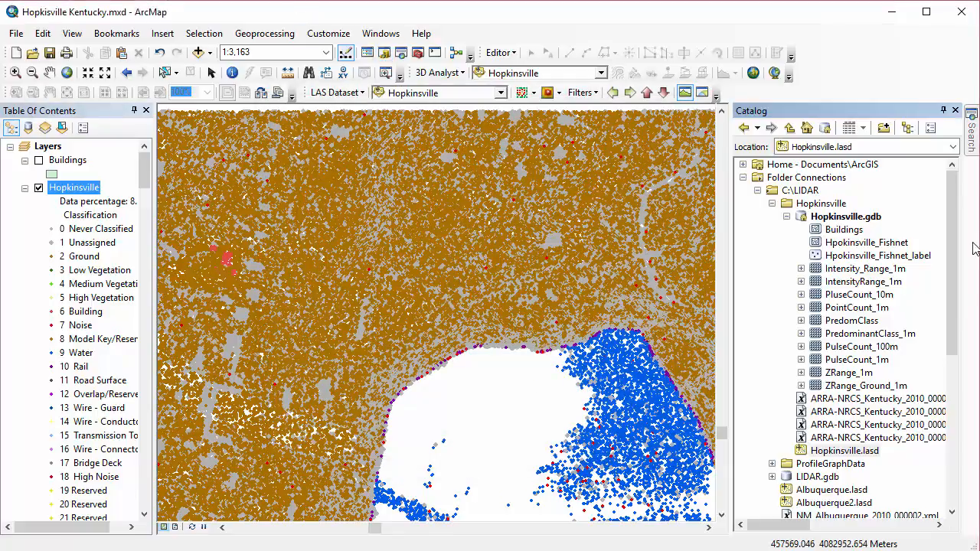
Step: Update Hopkinsville.lasd statistics, yielding 31,047 Building and 11,723,176 Ground points
{"action": "right_click", "coordinate": [845, 451]}
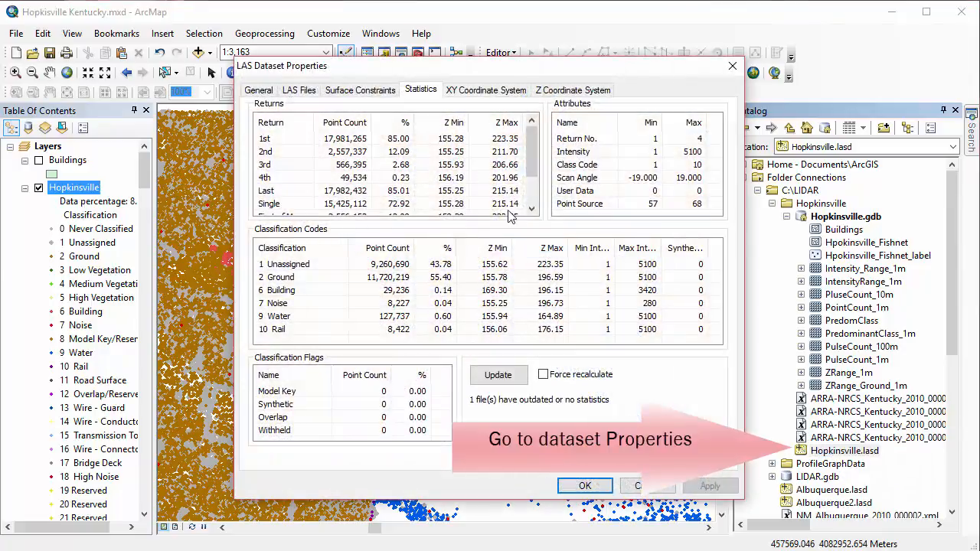
{"action": "left_click", "coordinate": [498, 374]}
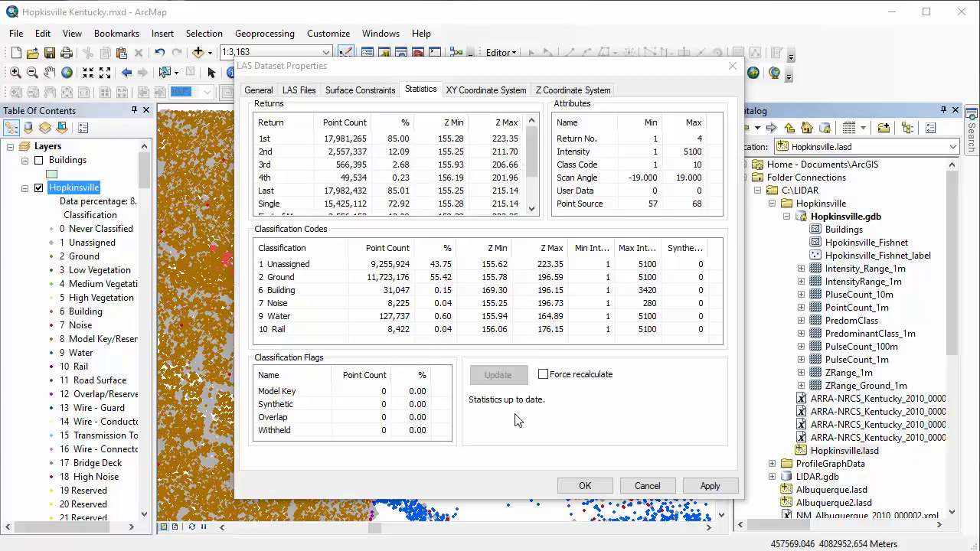
{"action": "mouse_move", "coordinate": [522, 421]}
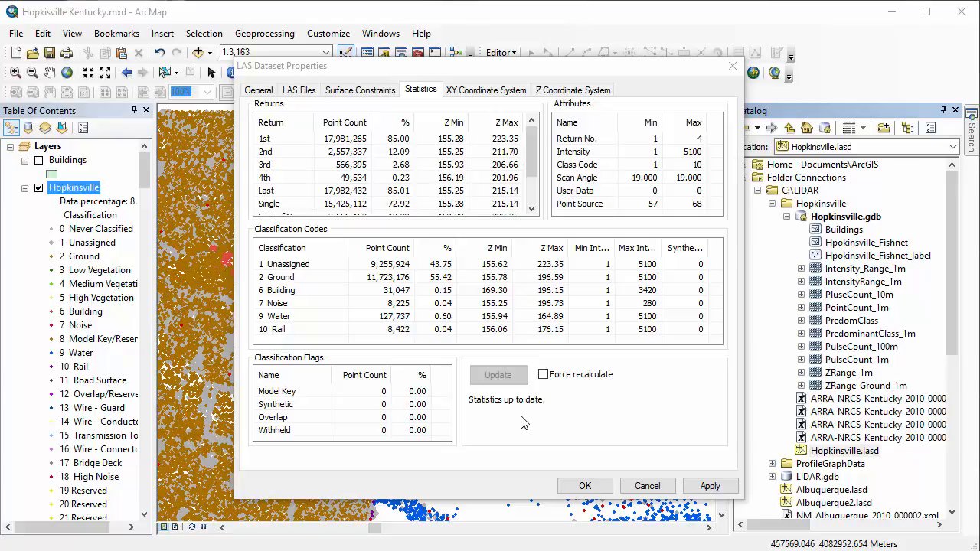
{"action": "left_click", "coordinate": [585, 486]}
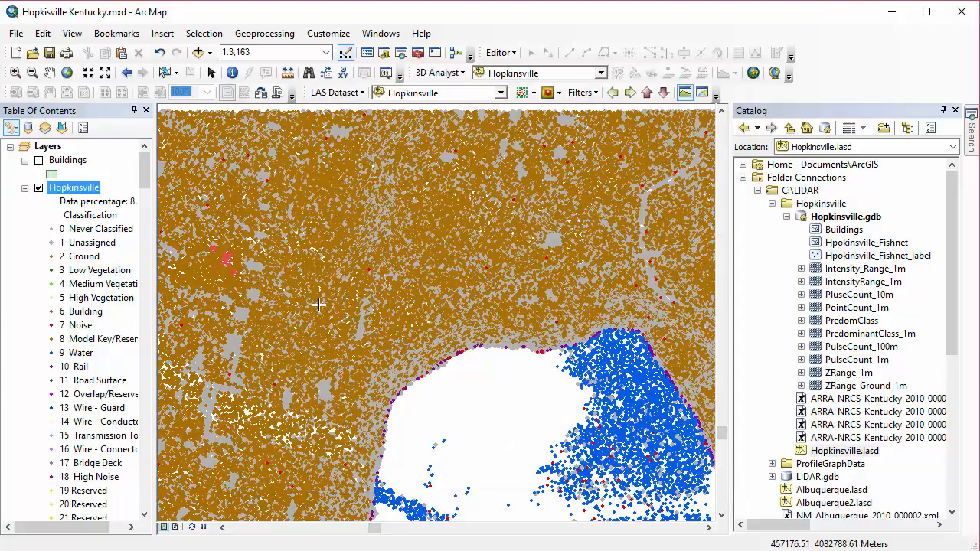
{"action": "mouse_move", "coordinate": [318, 305]}
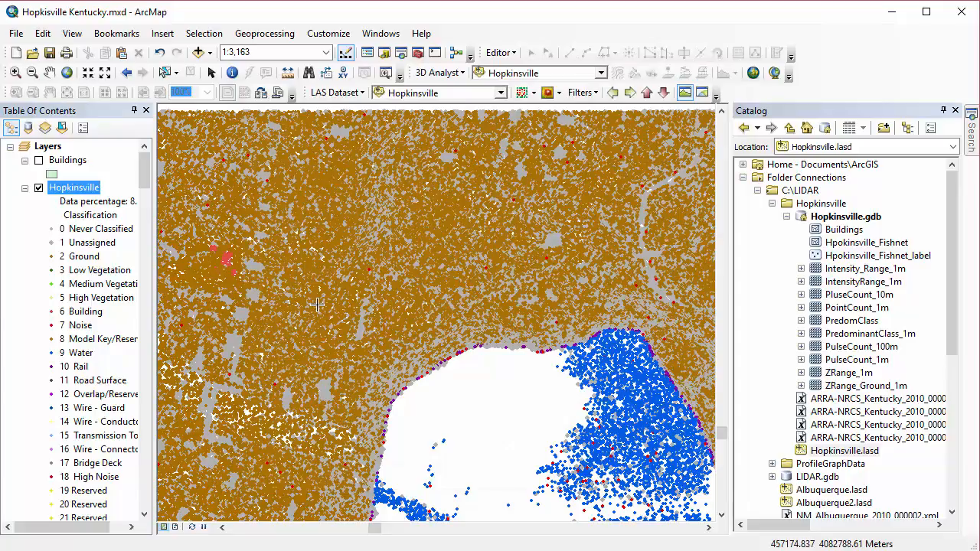
Step: Check the Hopkinsville layer's General, Symbology and Filter tabs for the six classification codes
{"action": "right_click", "coordinate": [74, 187]}
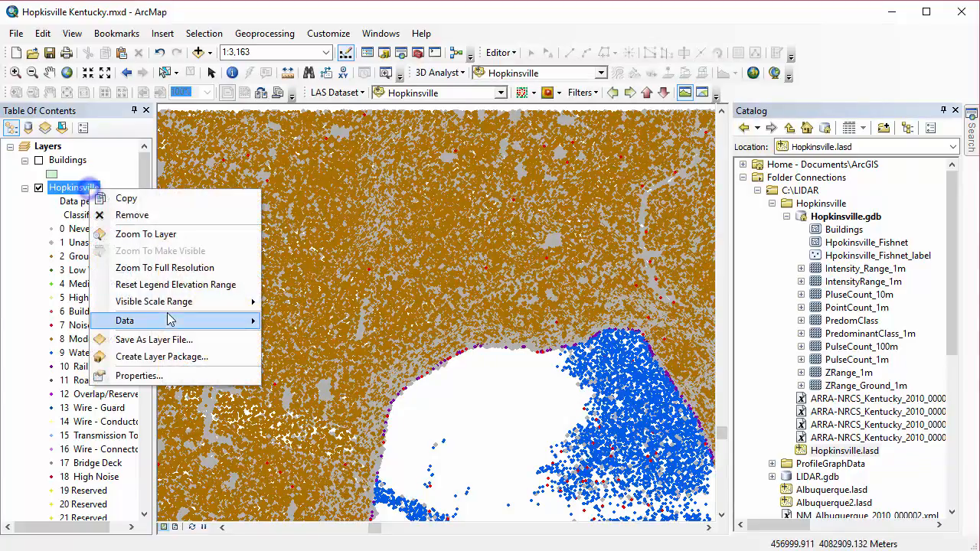
{"action": "left_click", "coordinate": [138, 375]}
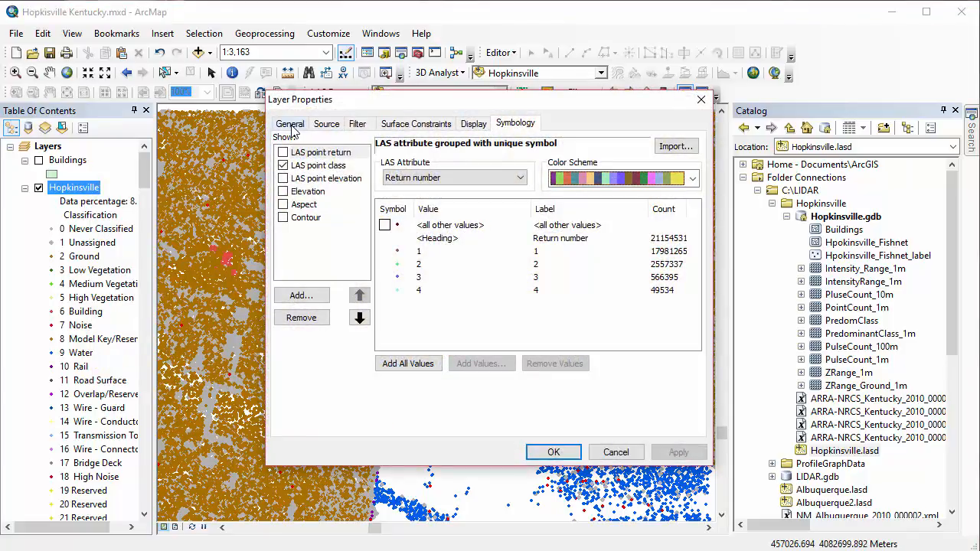
{"action": "left_click", "coordinate": [290, 124]}
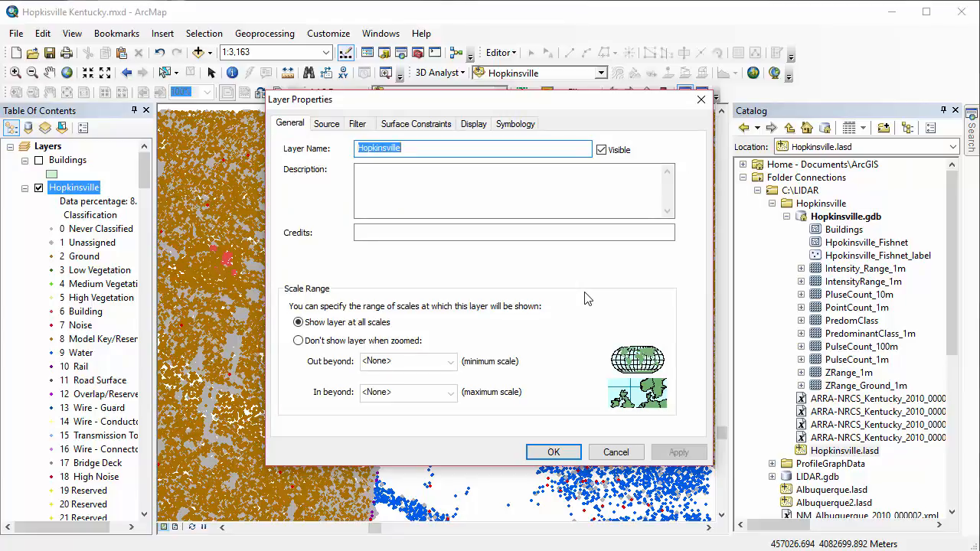
{"action": "left_click", "coordinate": [515, 123]}
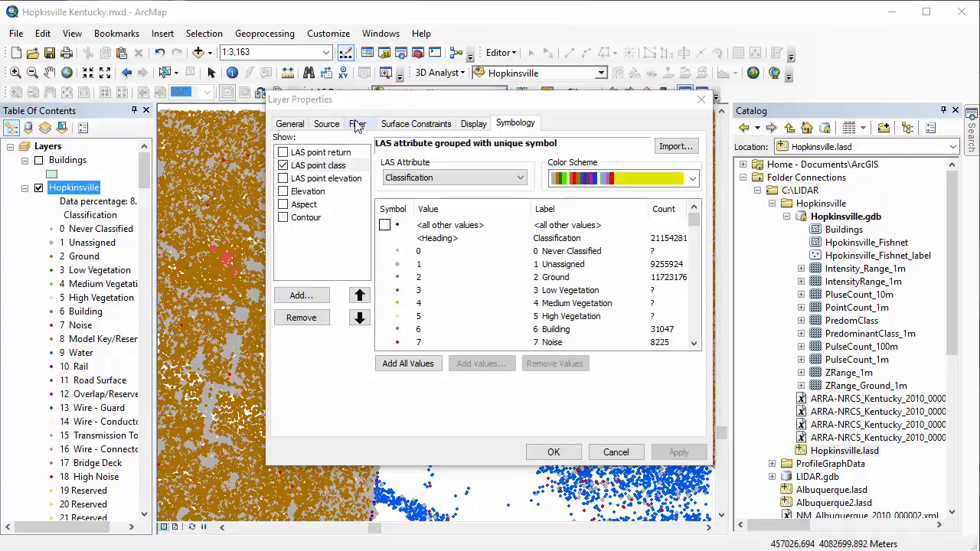
{"action": "left_click", "coordinate": [357, 124]}
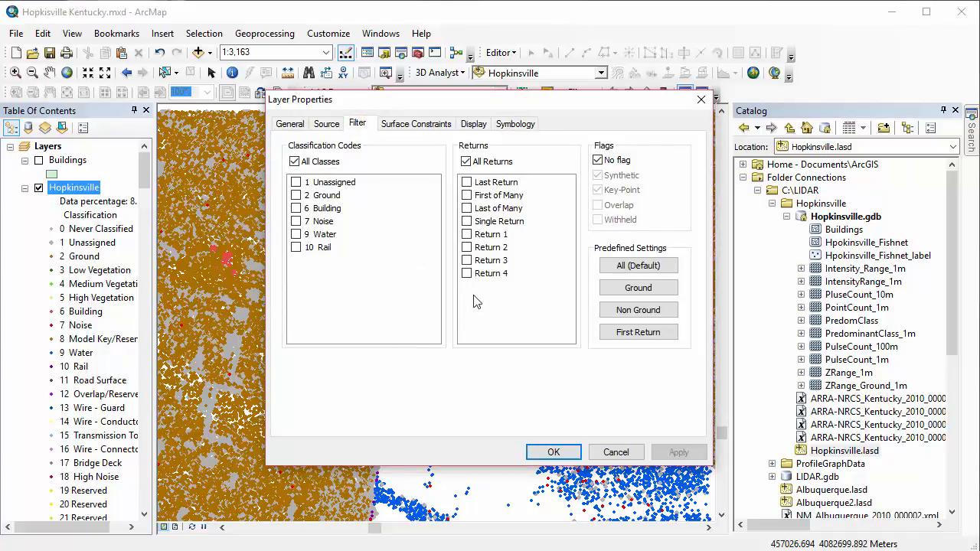